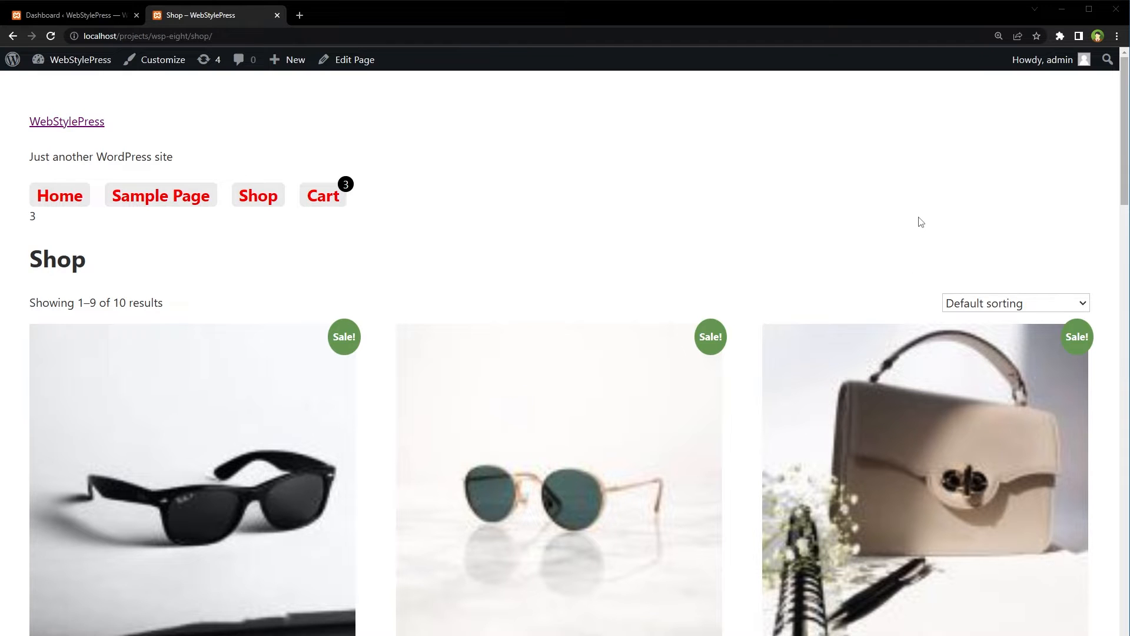
- From the admin dashboard, open Customize > WooCommerce > Product Images, showing 400 px widths
scroll(down, 3)
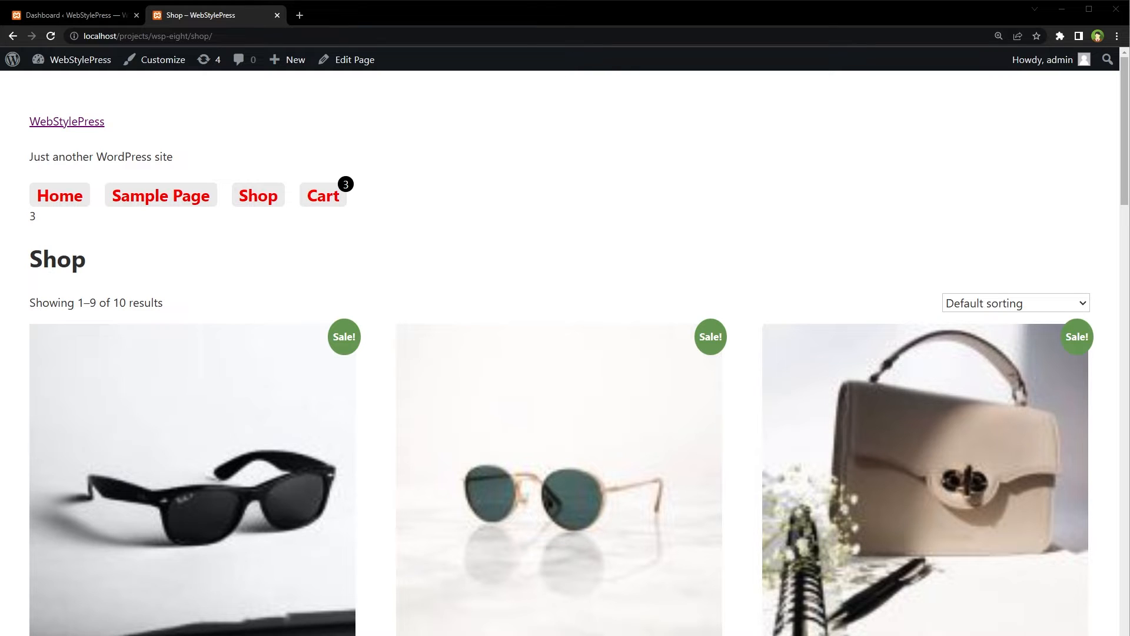
click(71, 16)
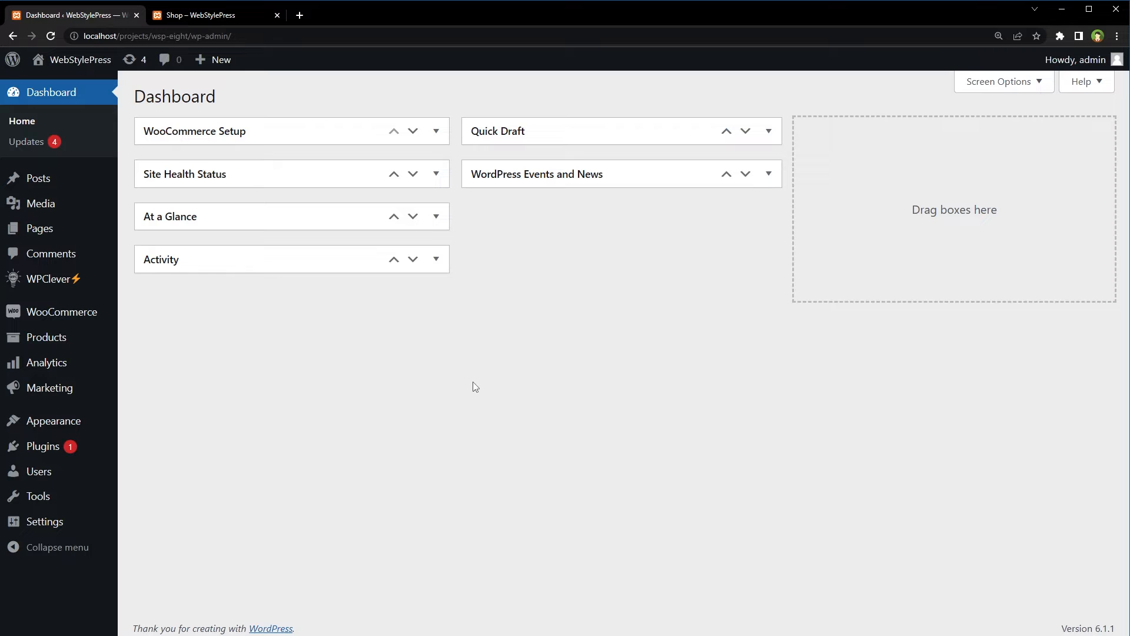
mouse_move(53, 421)
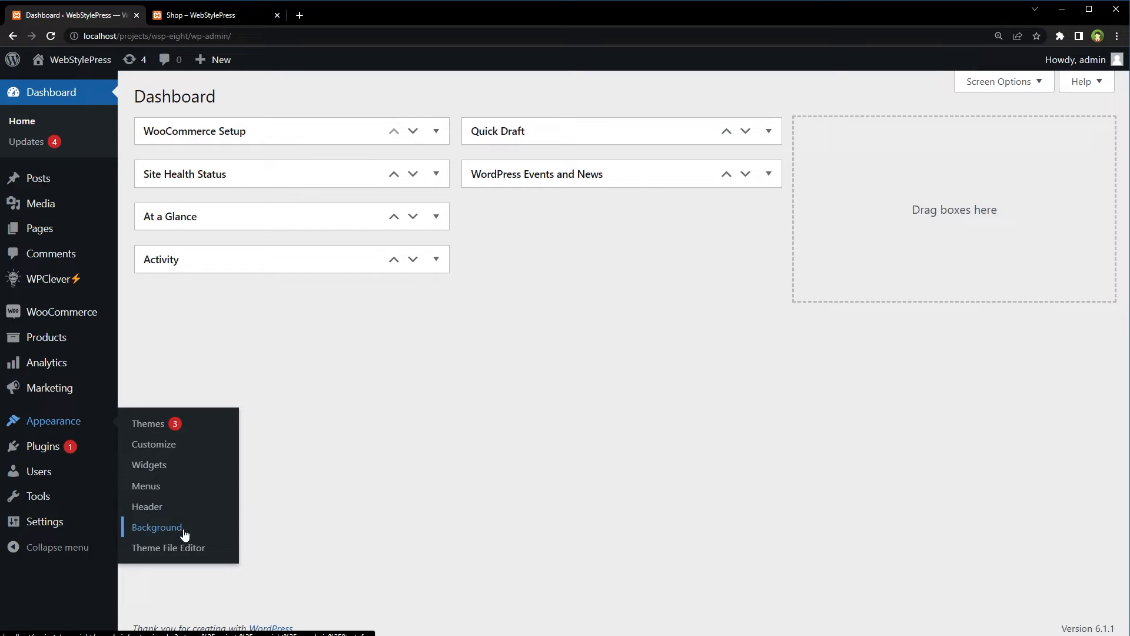
click(157, 527)
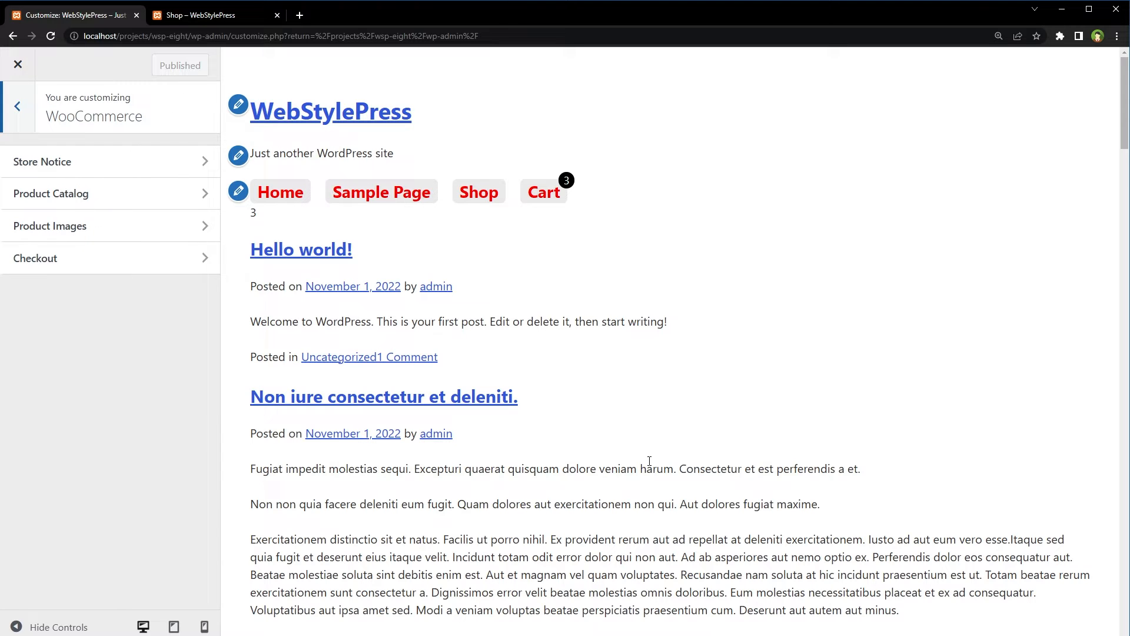
click(50, 226)
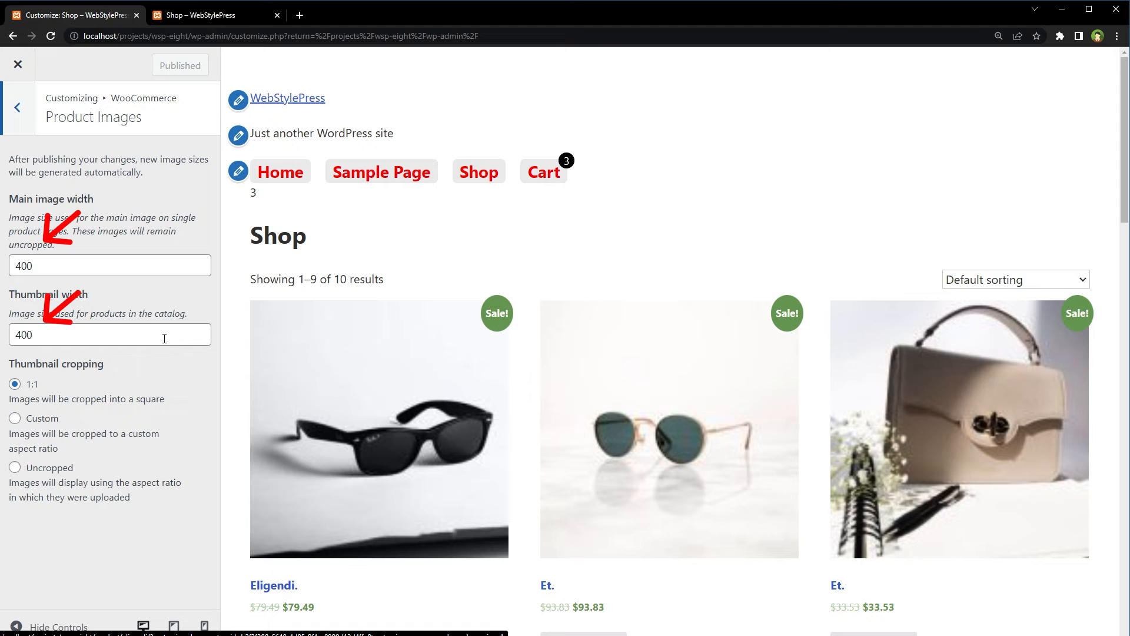
- Set catalog thumbnail cropping to Uncropped without publishing, then view Product Catalog settings
click(88, 265)
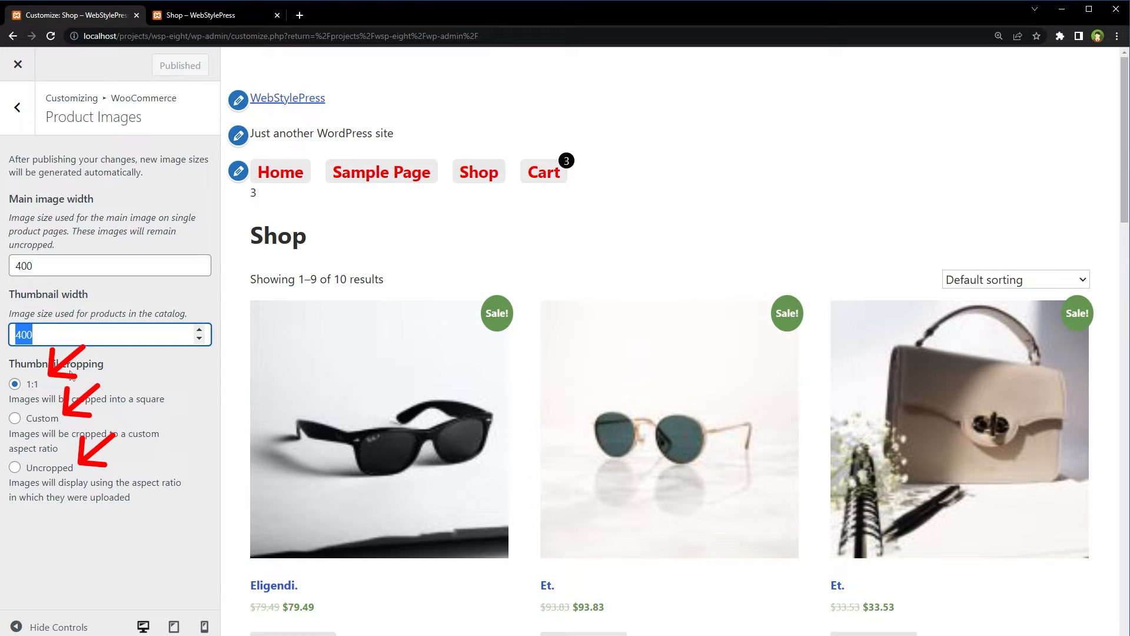
click(88, 265)
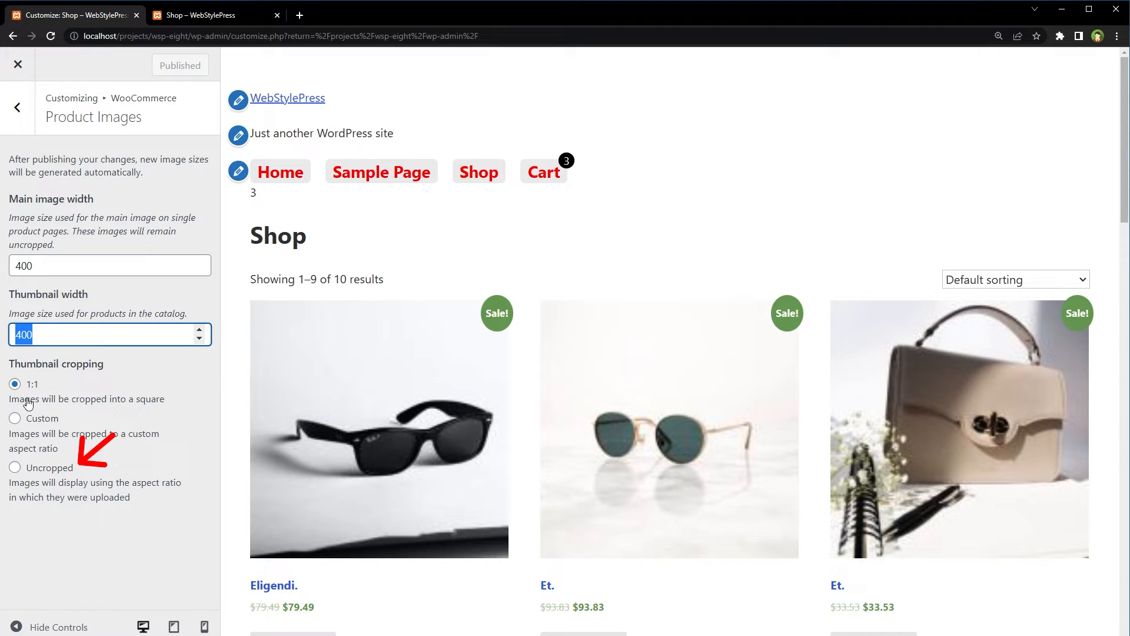
click(15, 467)
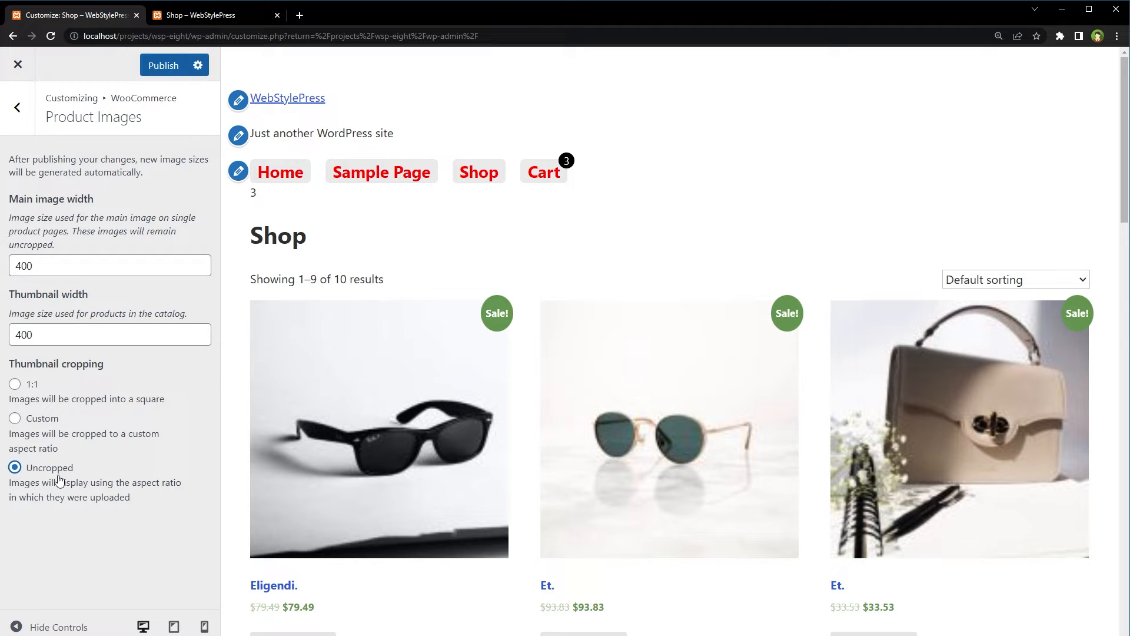
click(18, 107)
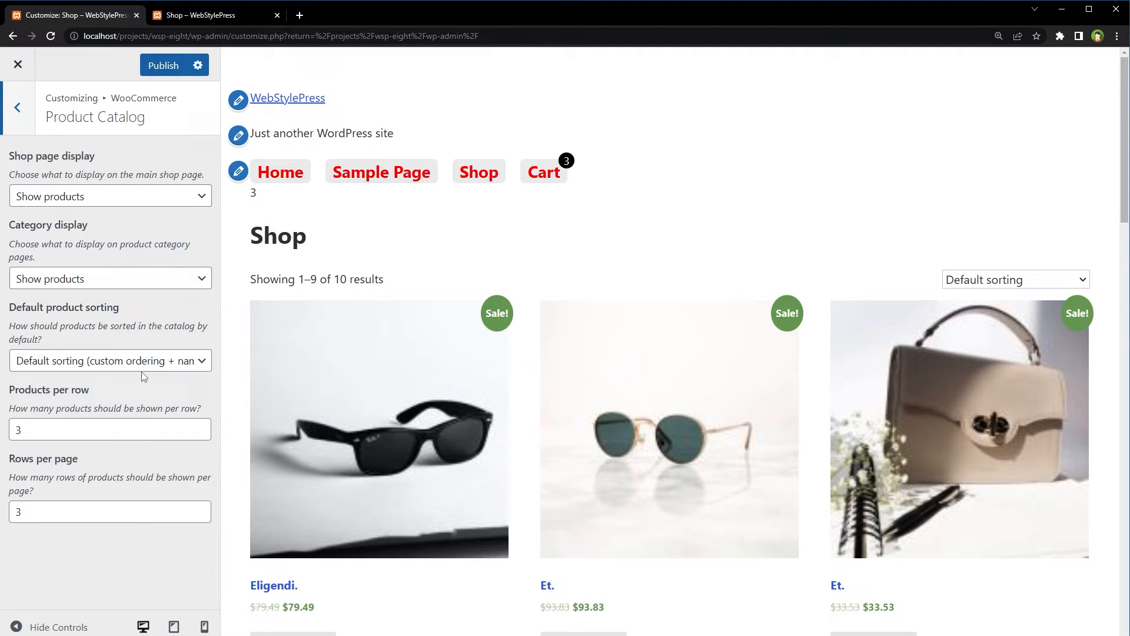
click(58, 430)
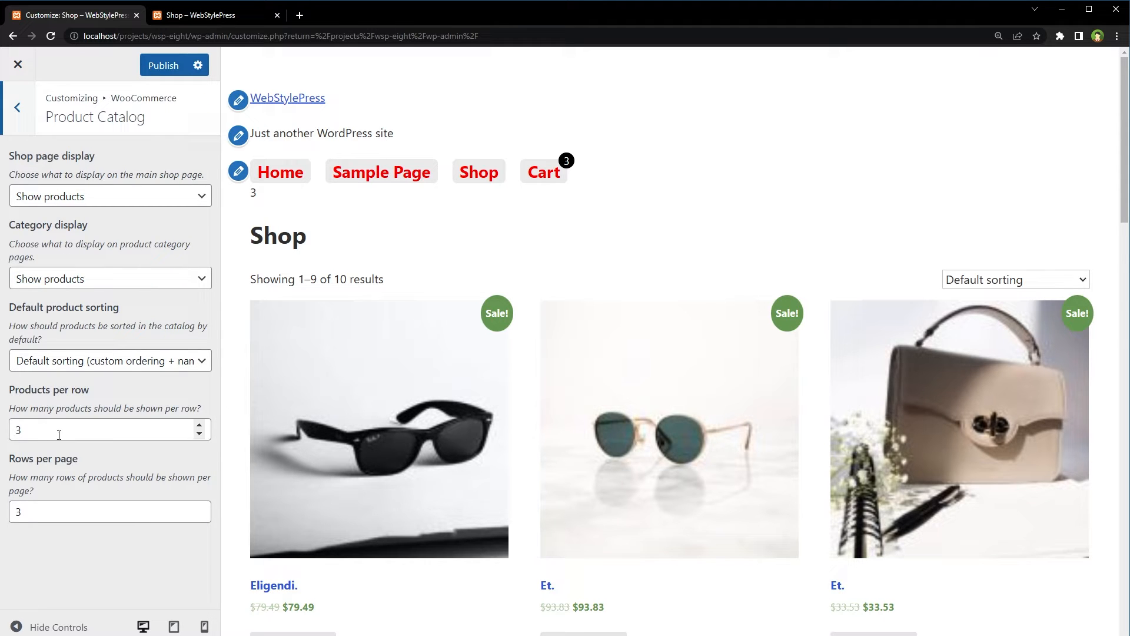
click(89, 429)
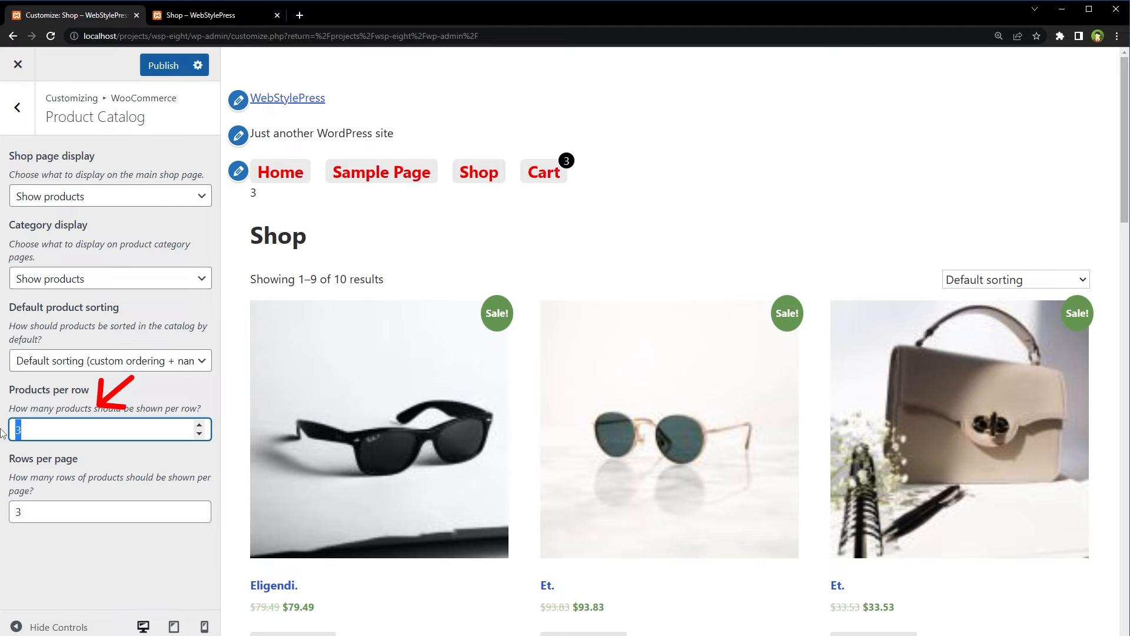
click(199, 423)
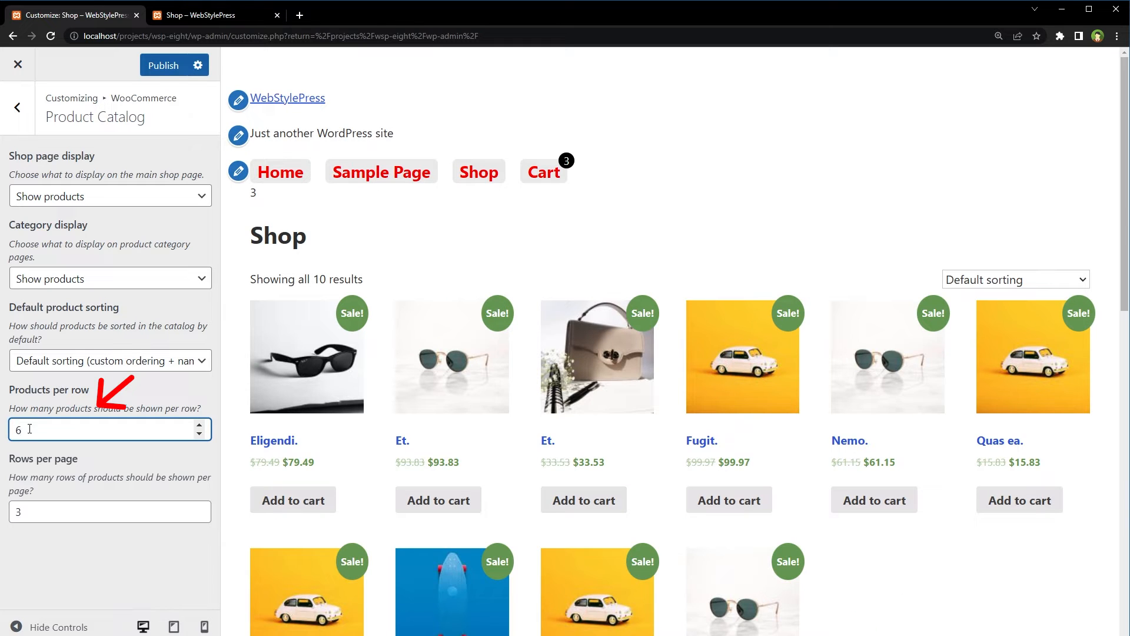
text(2)
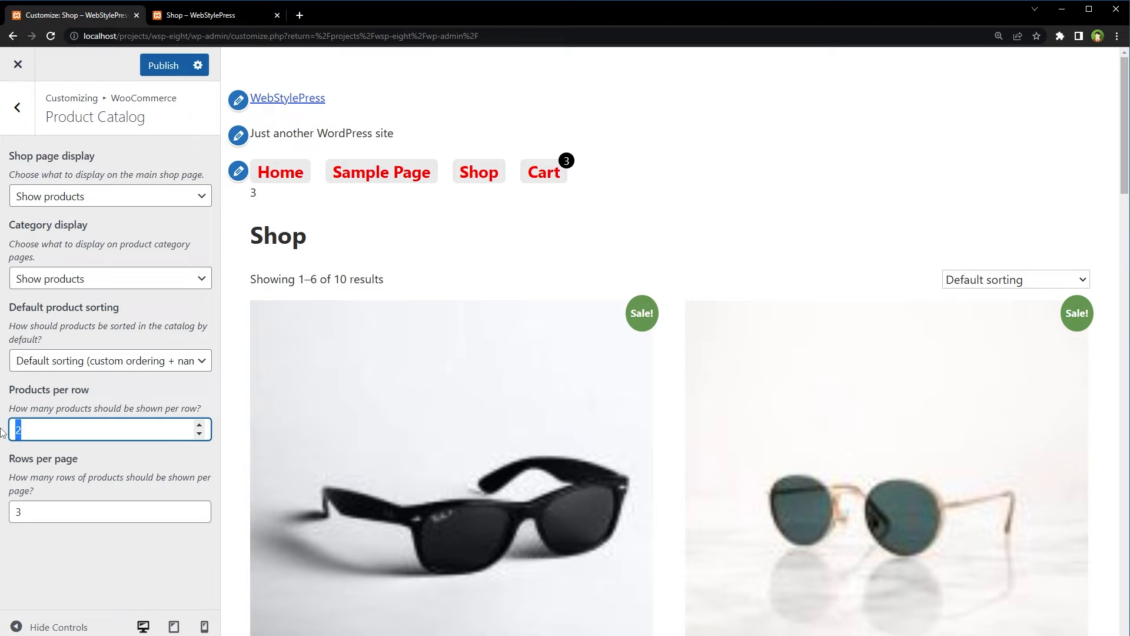
text(5)
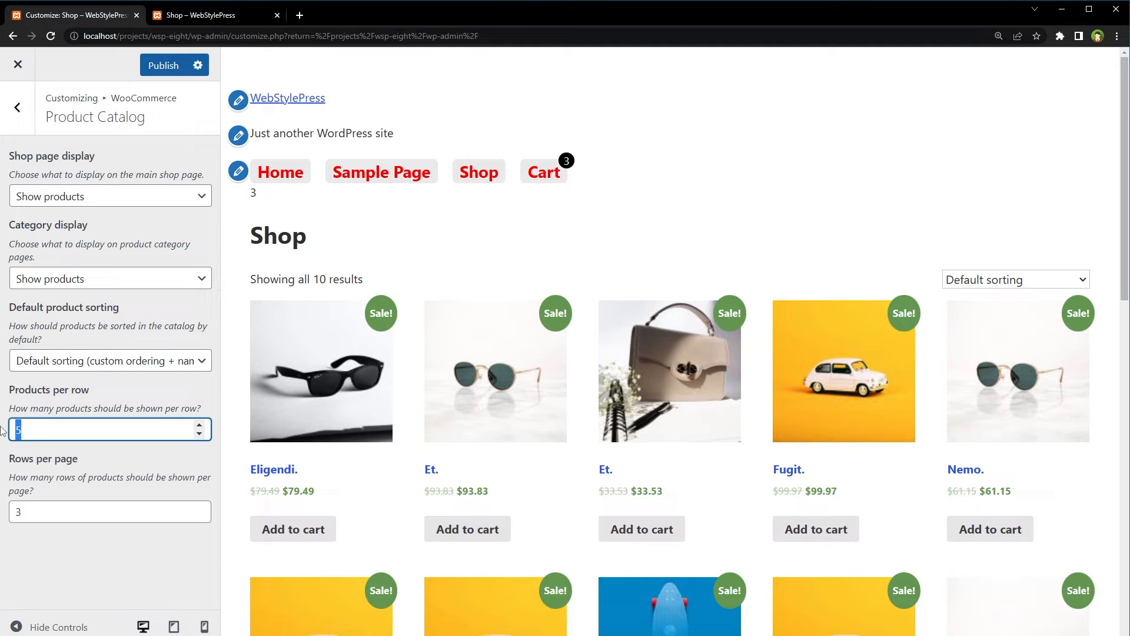
text(3)
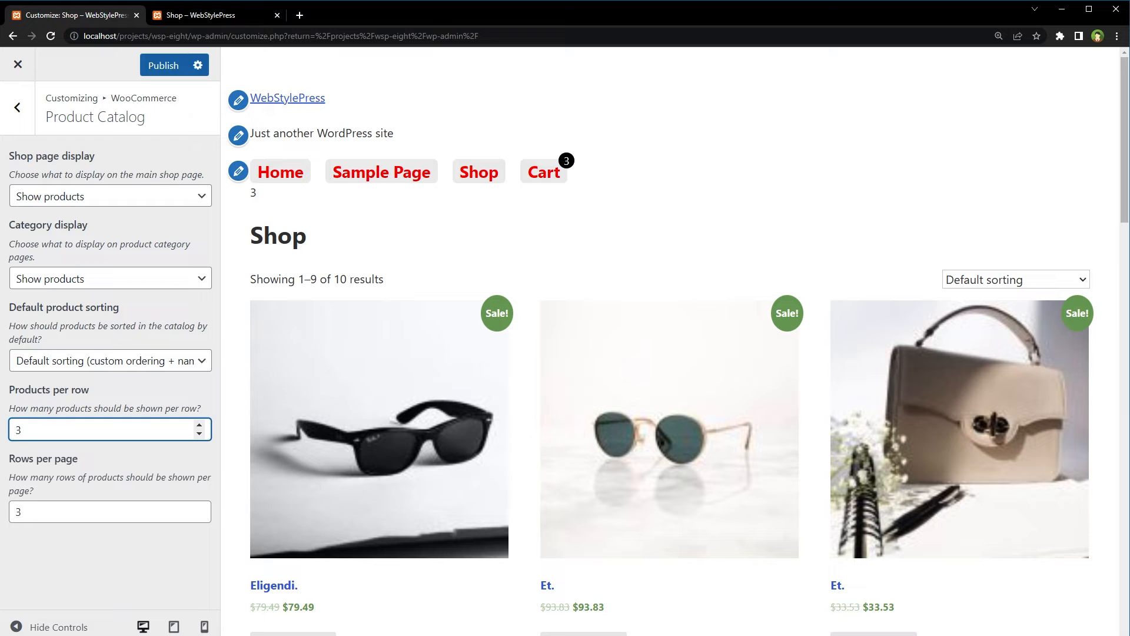
mouse_move(20, 64)
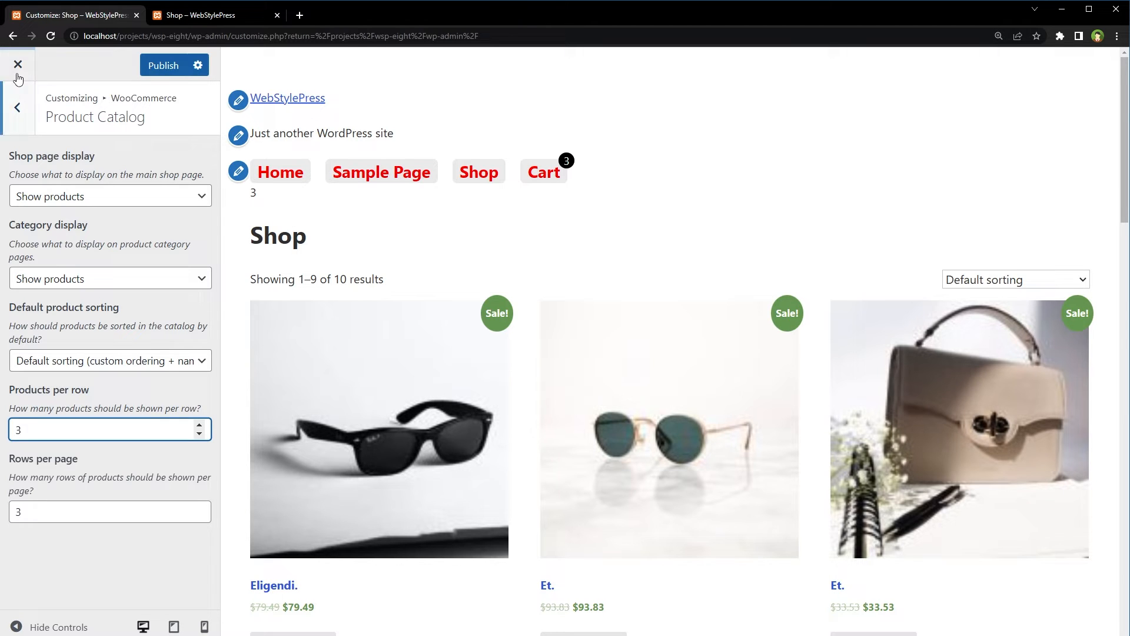
- Leave the Customizer unpublished and select the Medium max width in Settings > Media
click(19, 64)
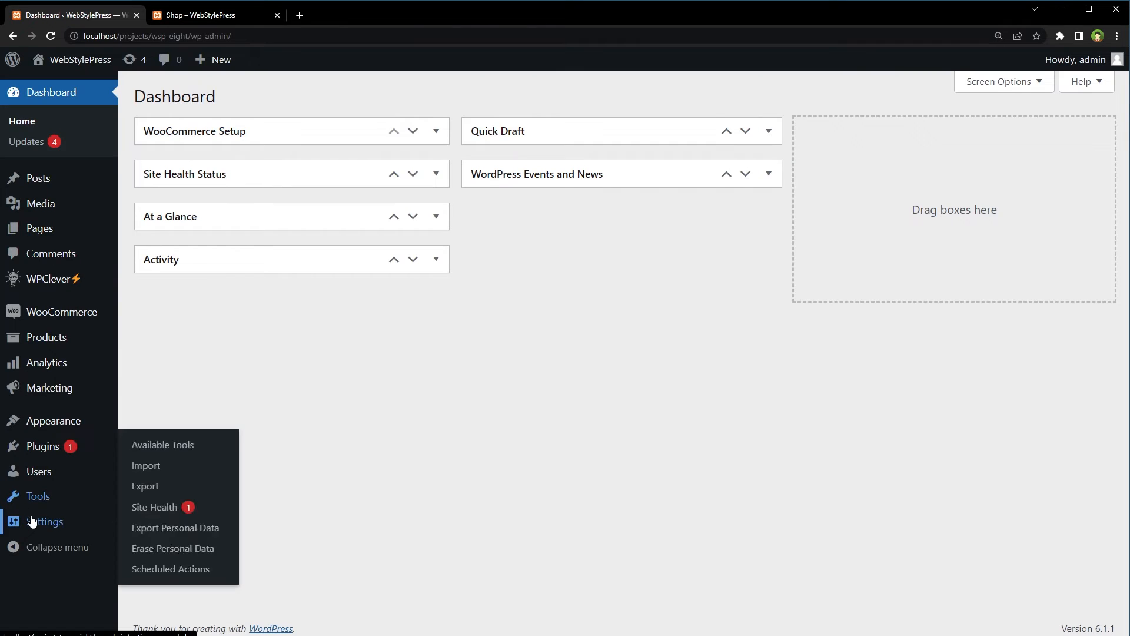
click(44, 521)
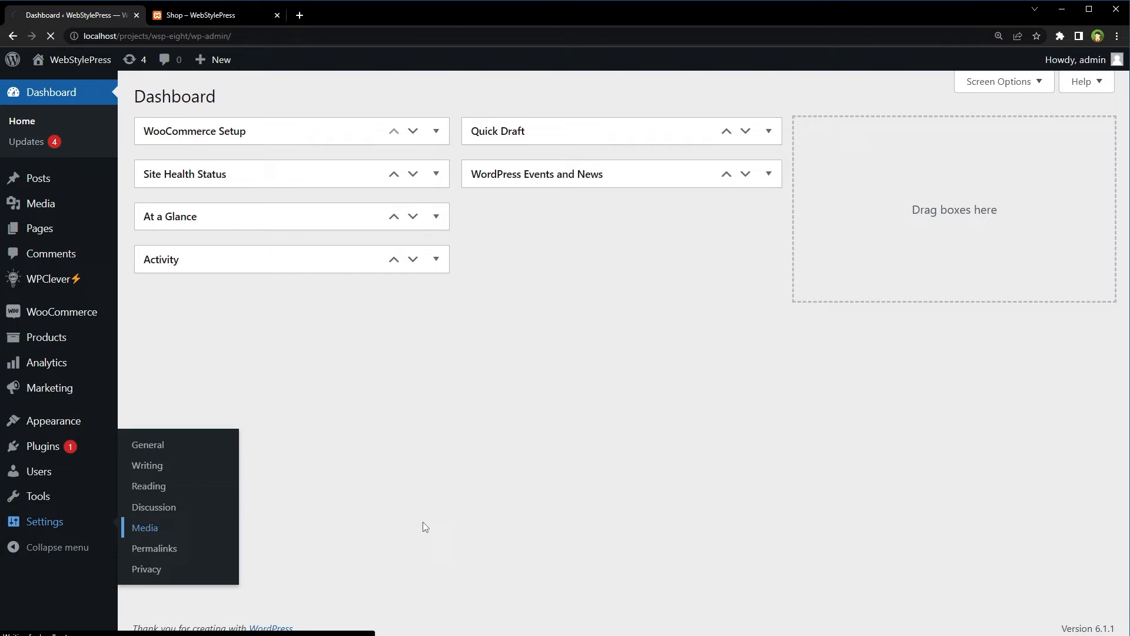
click(145, 528)
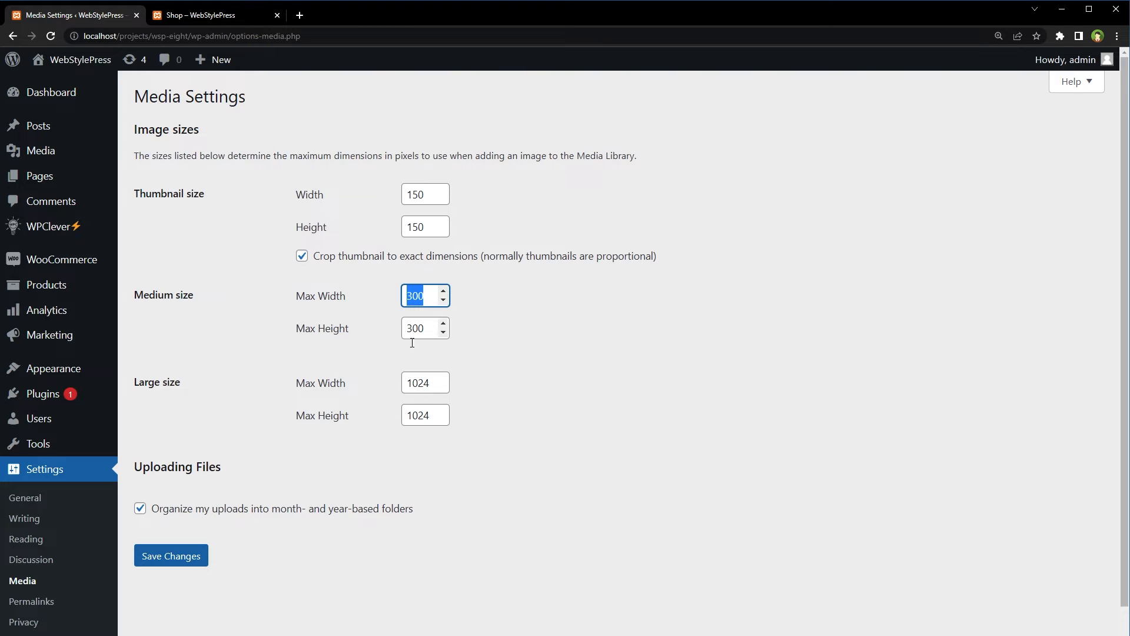
click(422, 383)
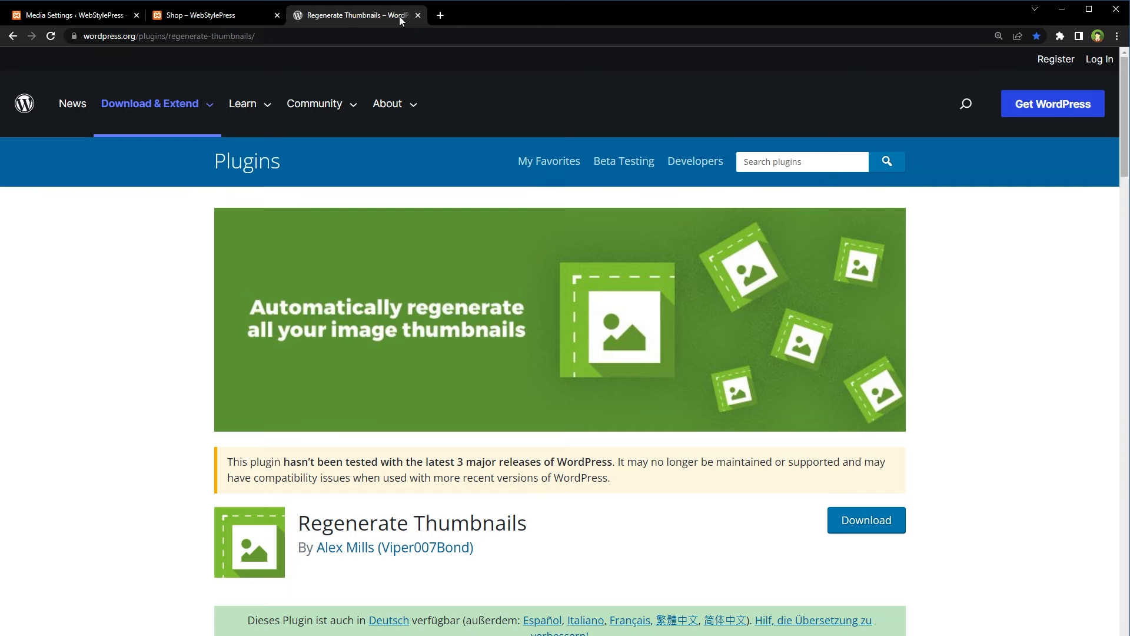
- Highlight the Regenerate Thumbnails plugin title and return to the Media Settings tab
click(387, 103)
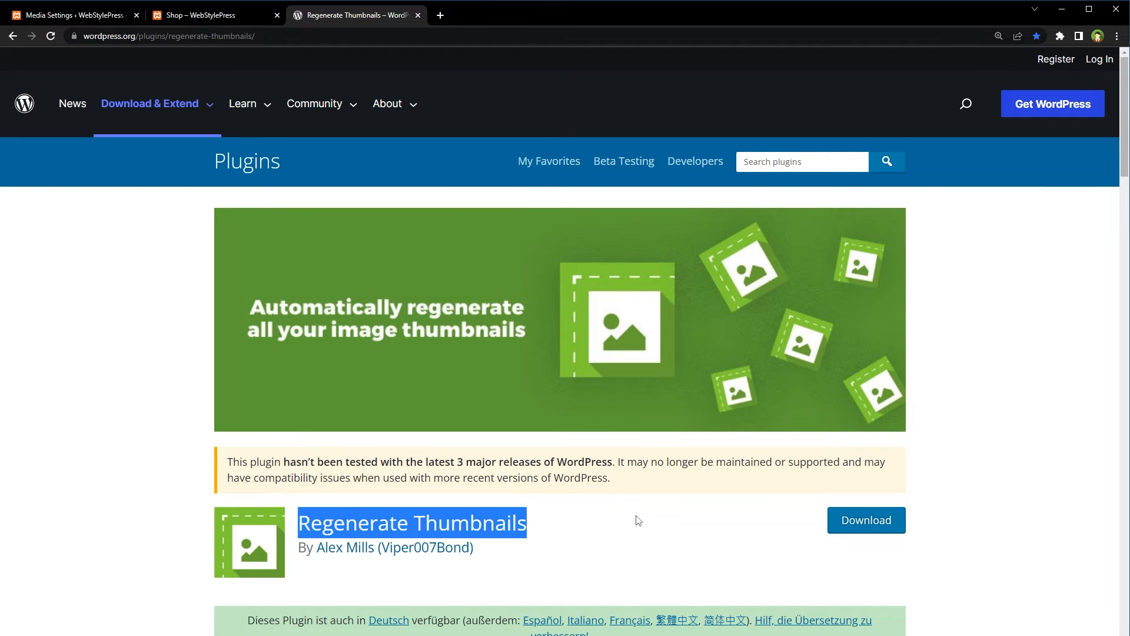
click(71, 15)
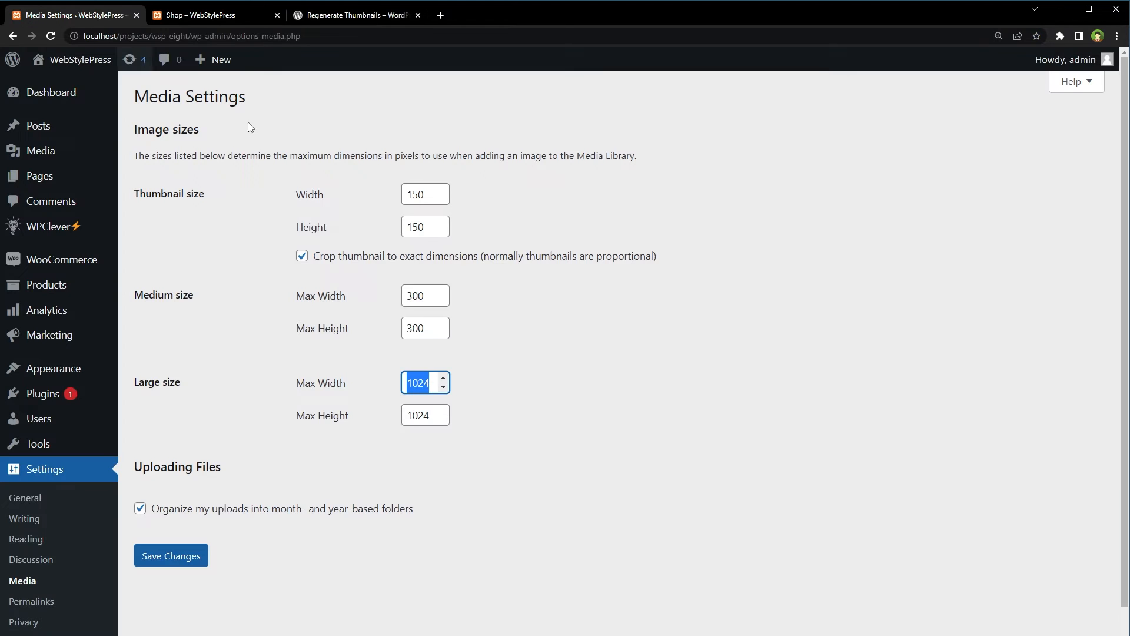
mouse_move(422, 434)
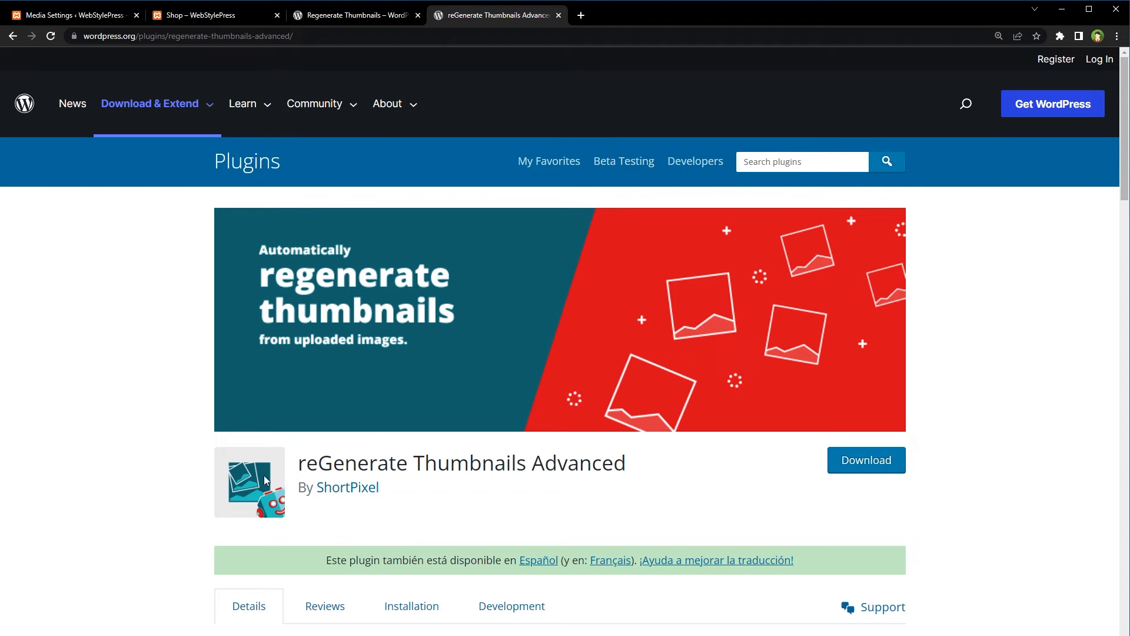
mouse_move(645, 475)
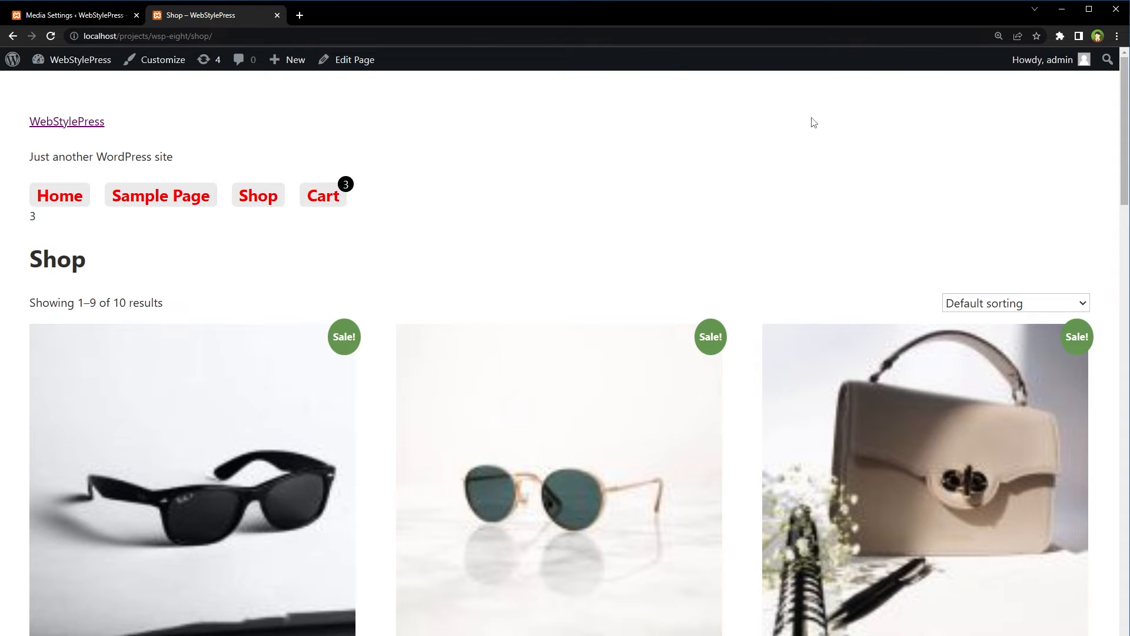
- Inspect the sunglasses product image in DevTools, revealing its 150×150 thumbnail file
scroll(down, 3)
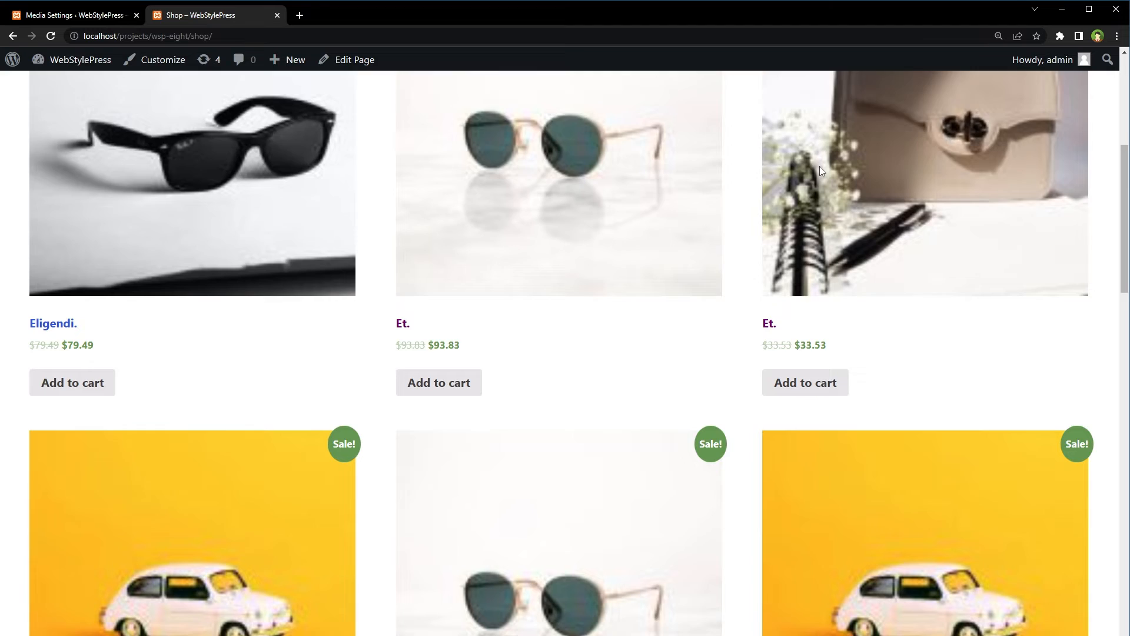
scroll(down, 3)
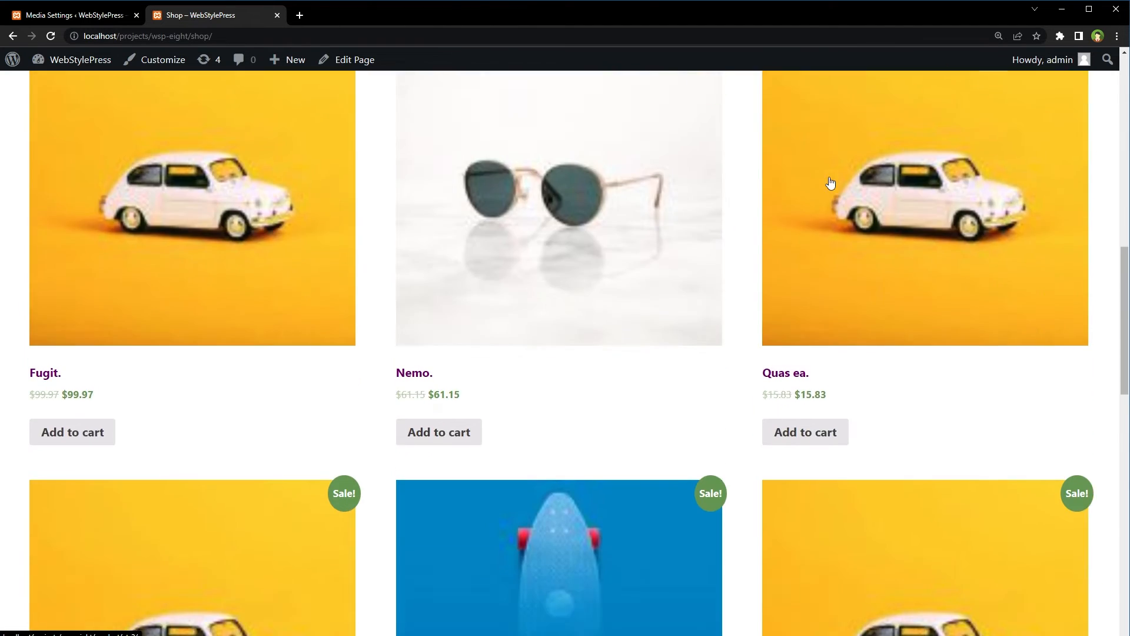
scroll(up, 3)
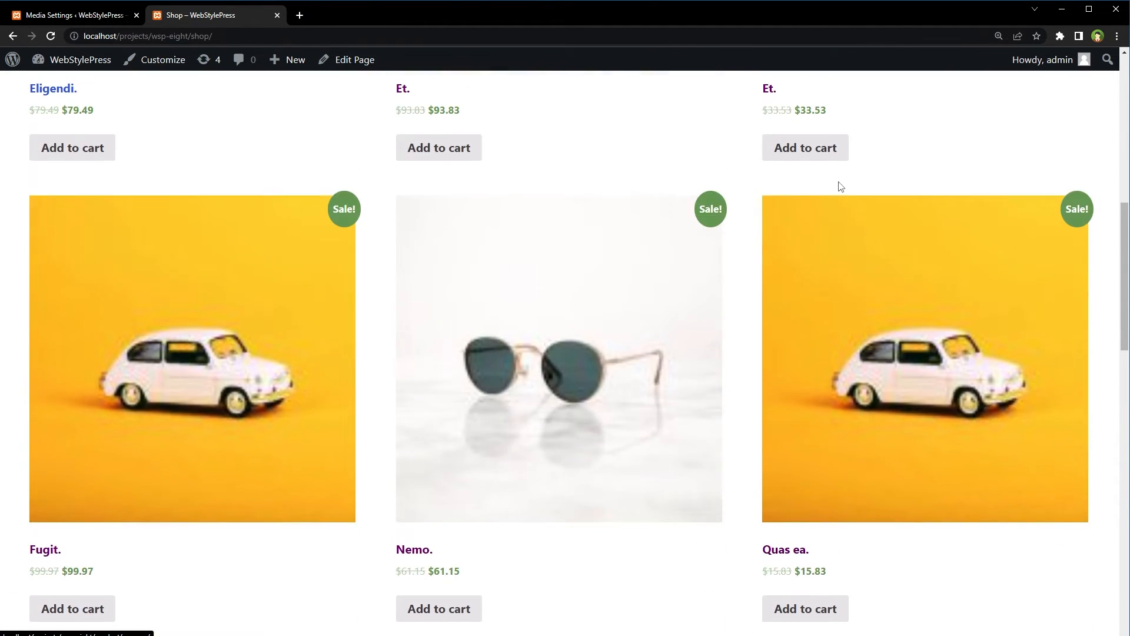
right_click(528, 310)
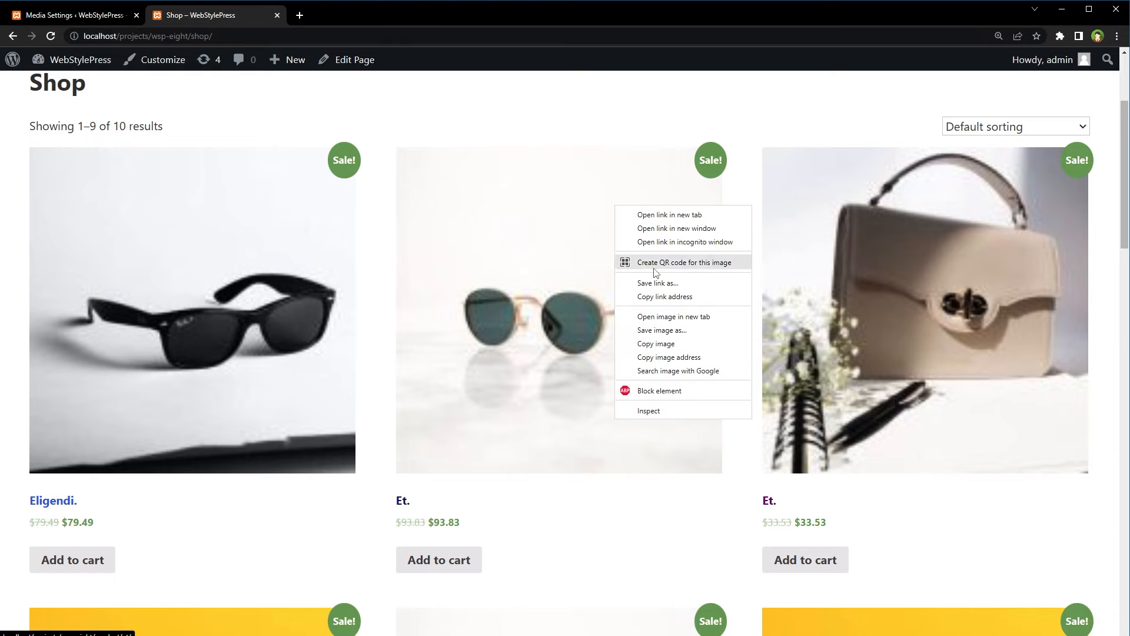
click(649, 410)
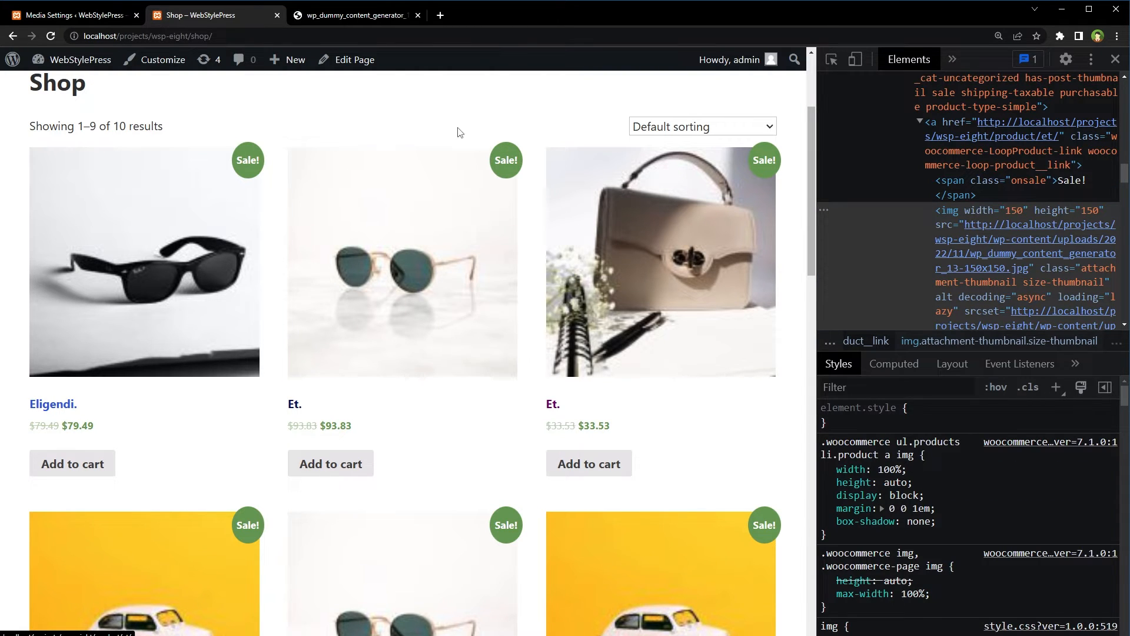
click(417, 15)
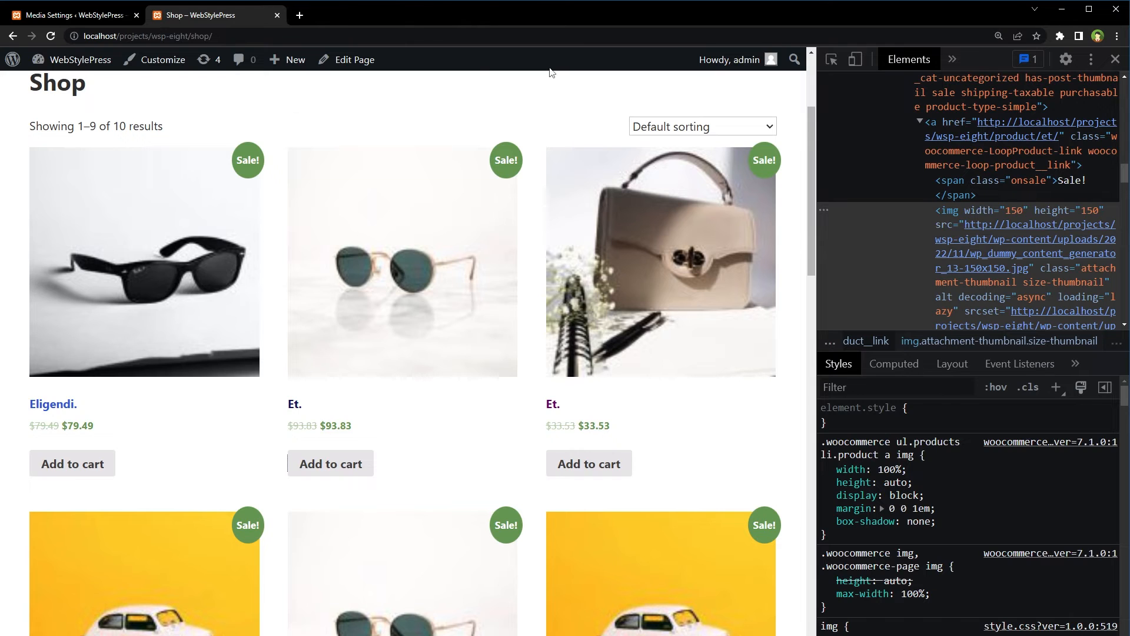
mouse_move(1008, 219)
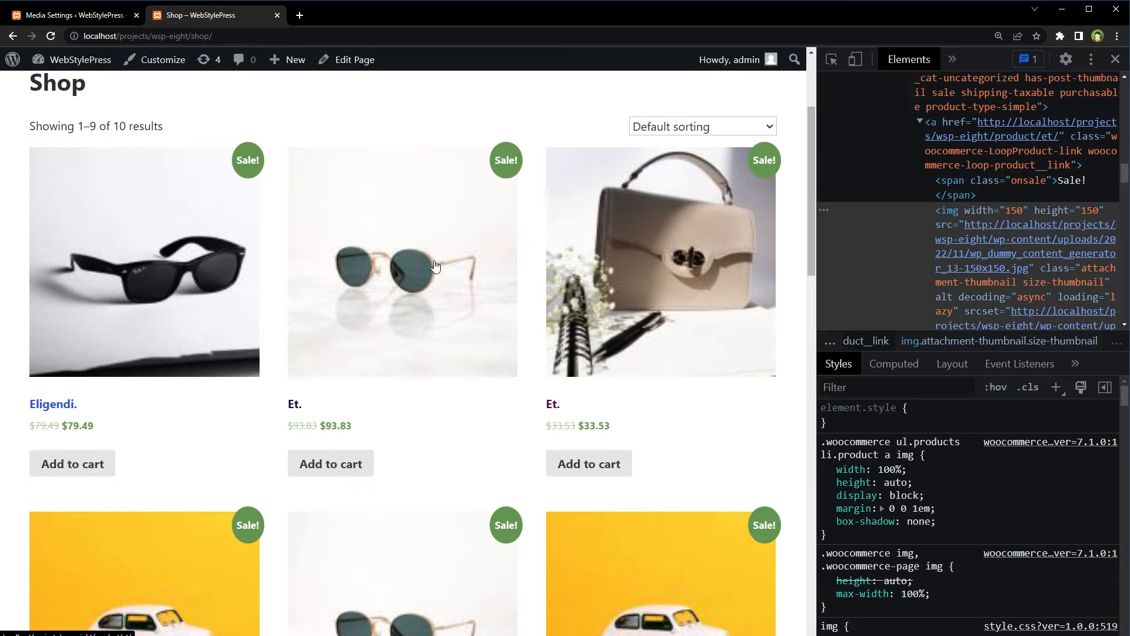
mouse_move(441, 269)
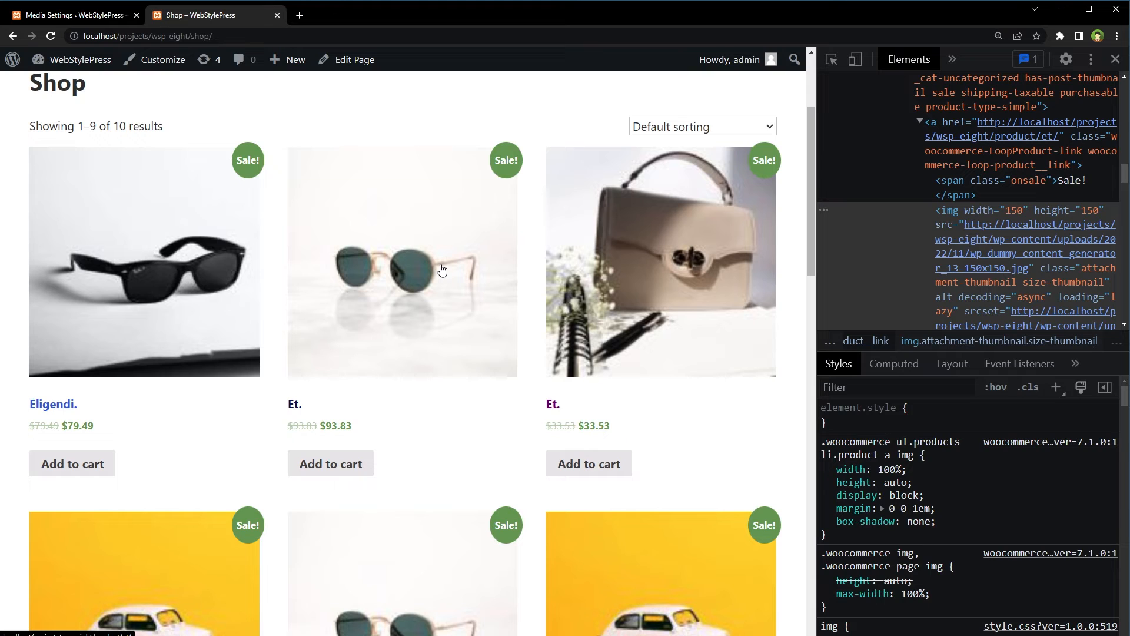
- Open the Customizer's WooCommerce options and go to Product Images
click(71, 15)
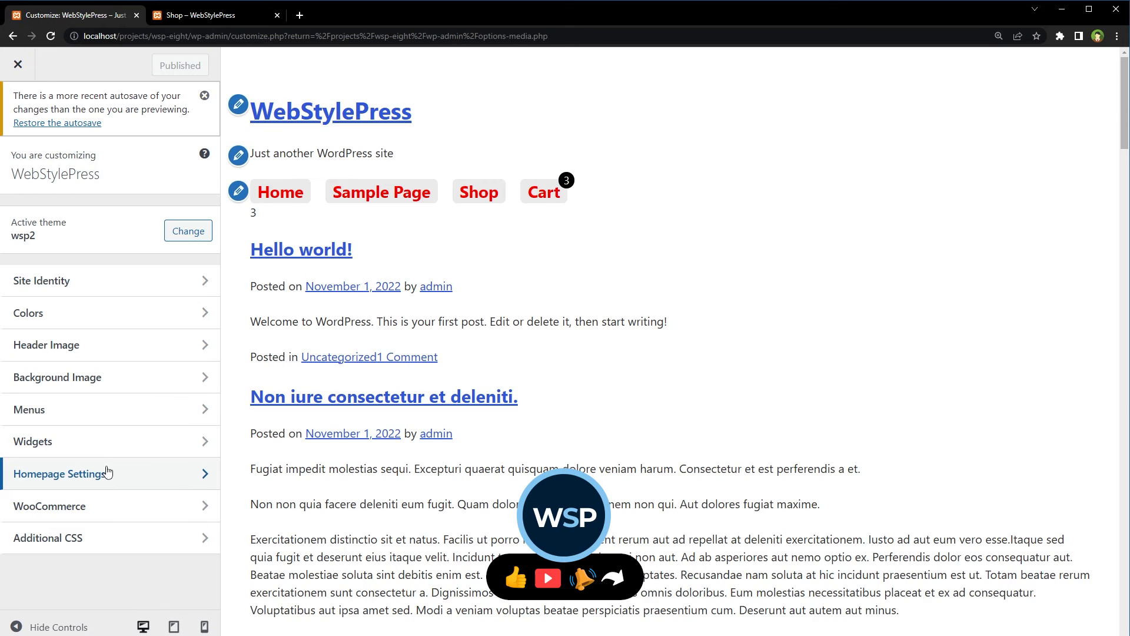
click(50, 506)
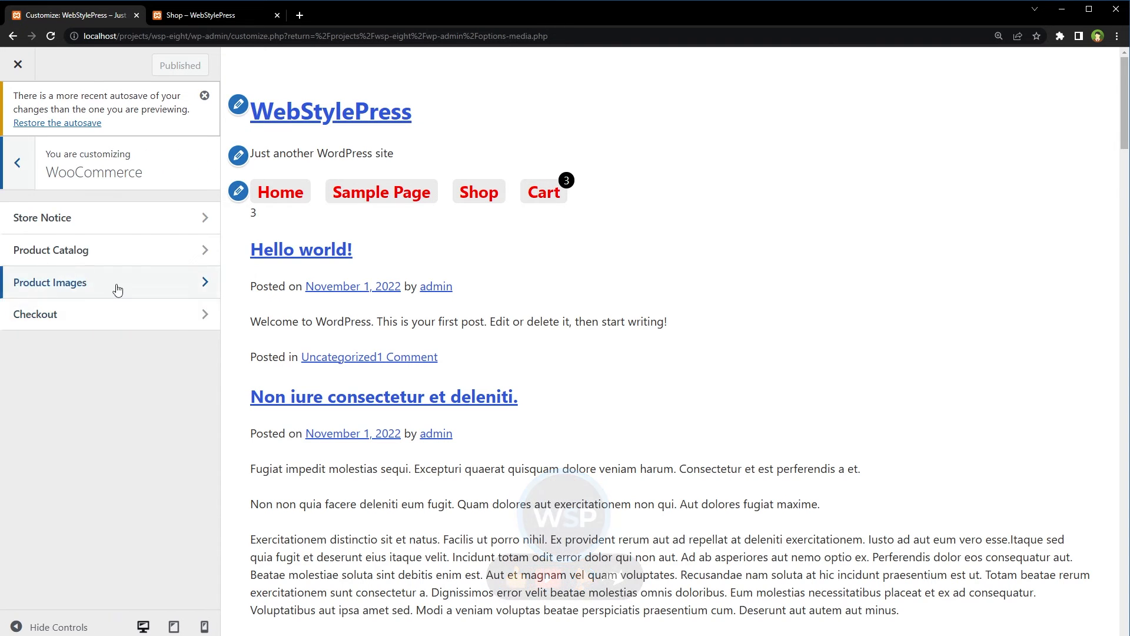
click(50, 282)
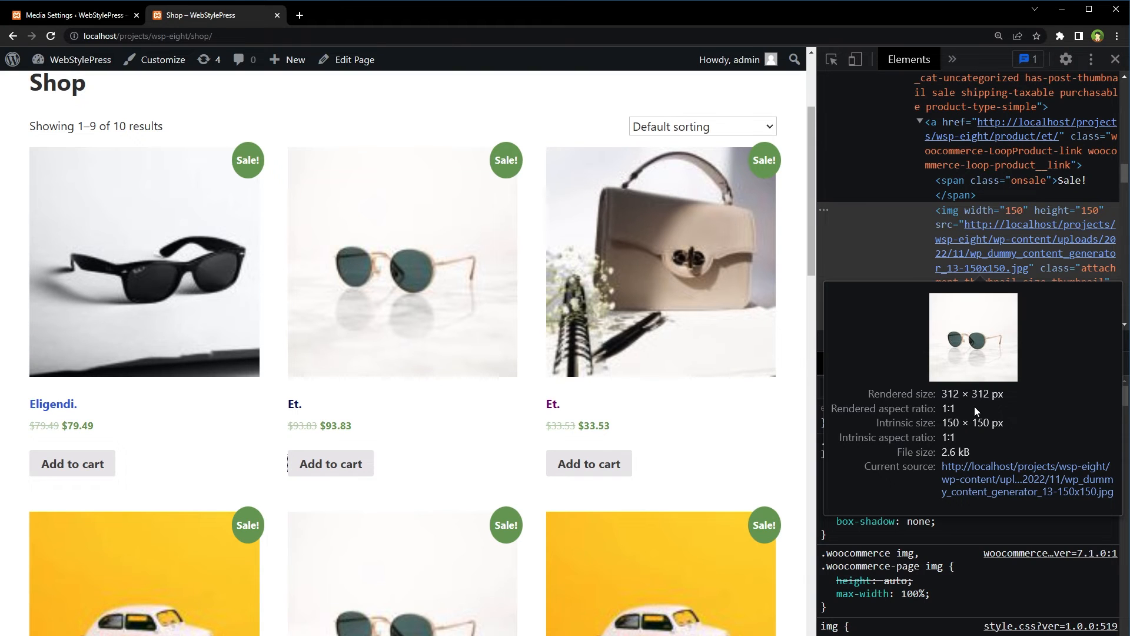
mouse_move(988, 435)
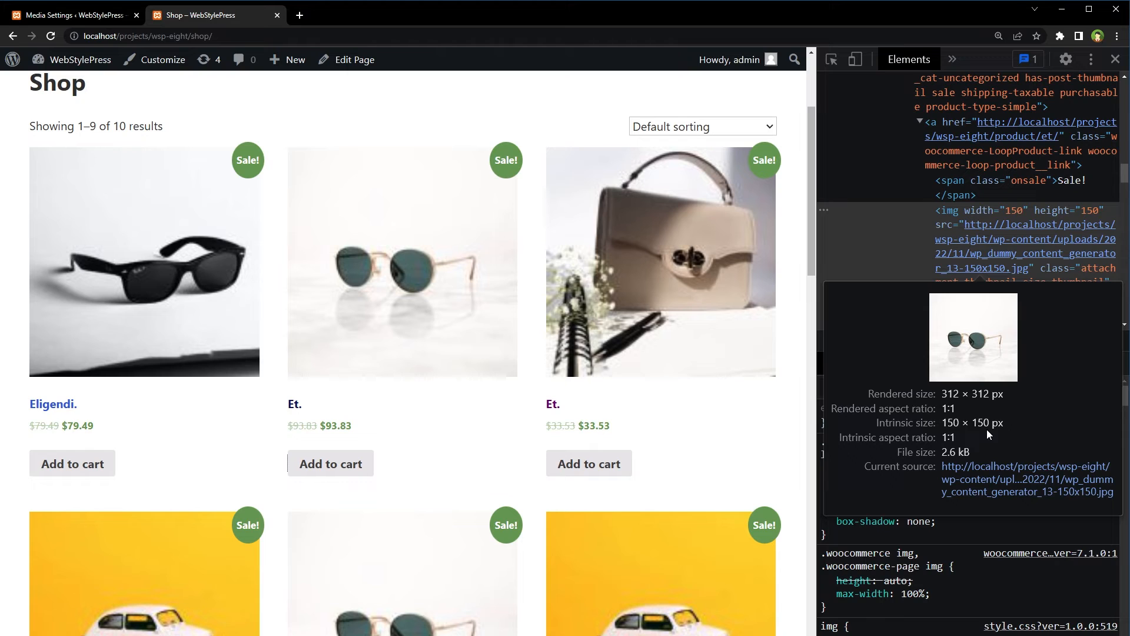
mouse_move(954, 408)
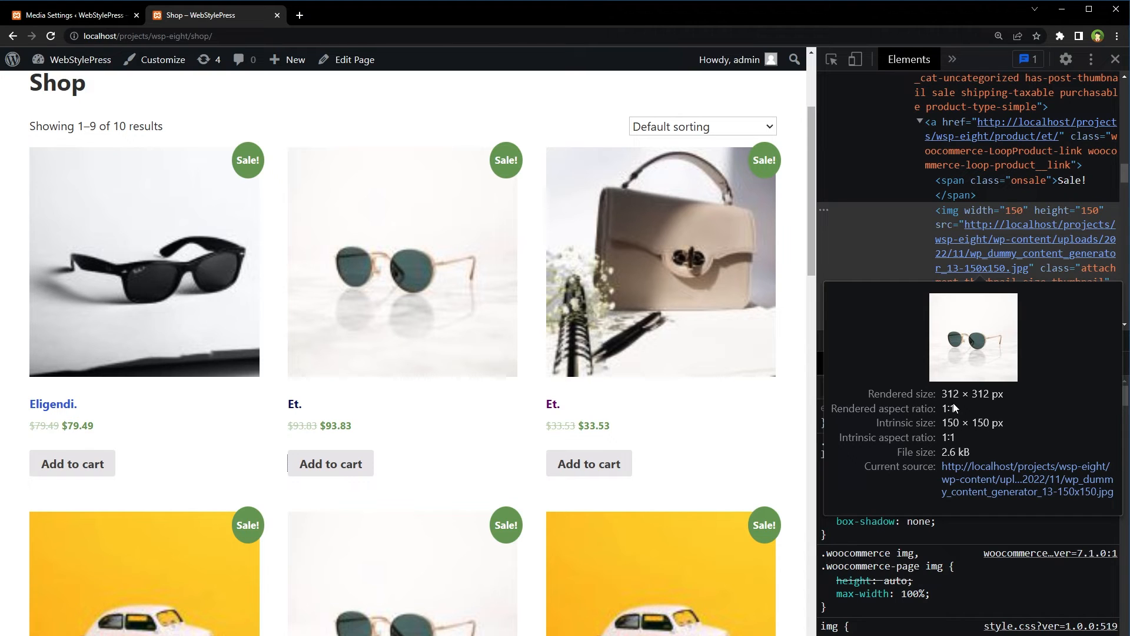
mouse_move(995, 406)
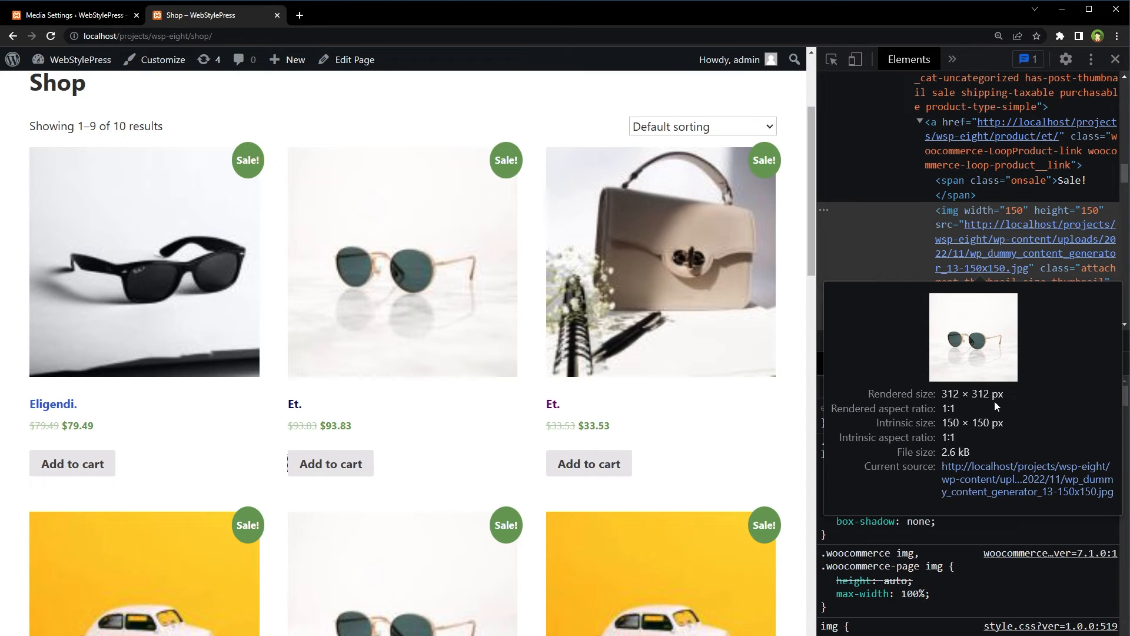
mouse_move(973, 408)
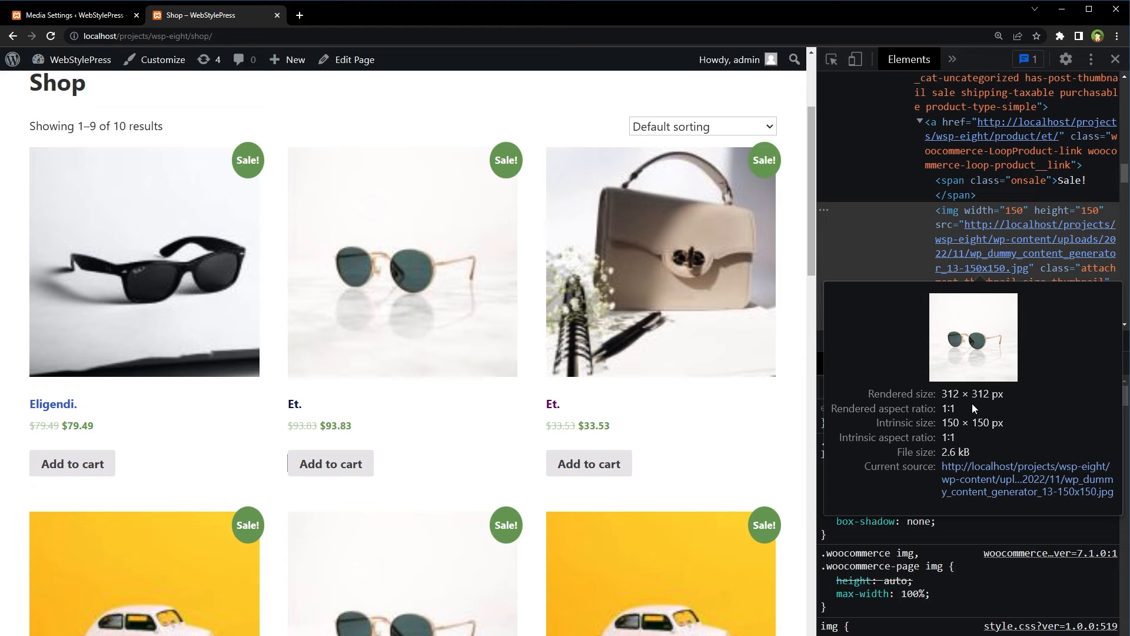
- Return to Media Settings, where the thumbnail size is still 150×150 with crop
click(76, 15)
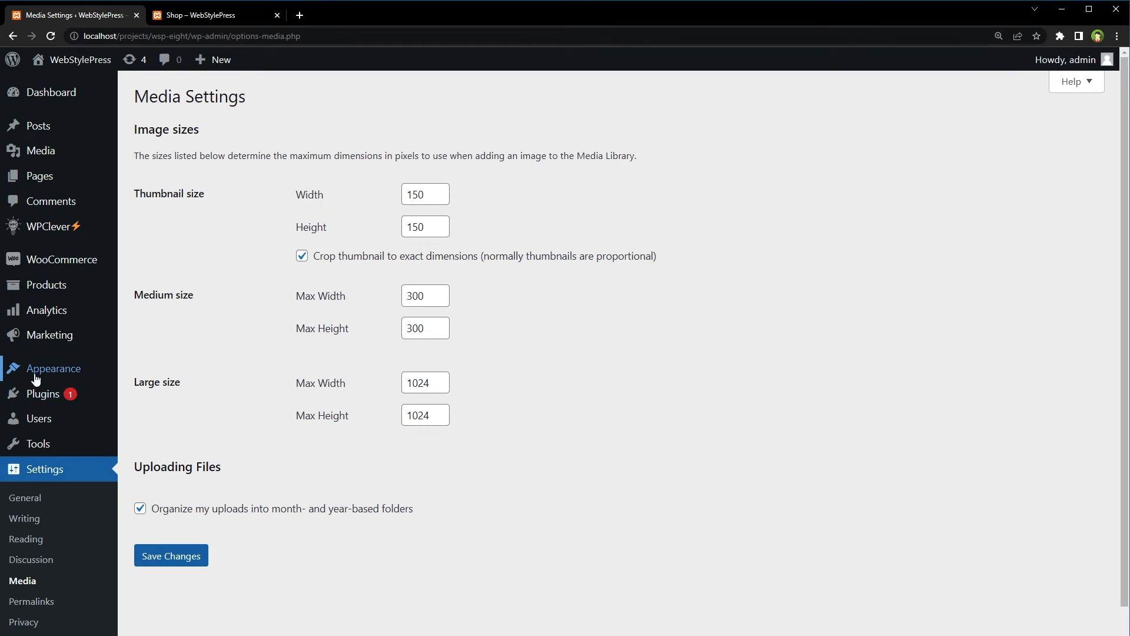
mouse_move(53, 369)
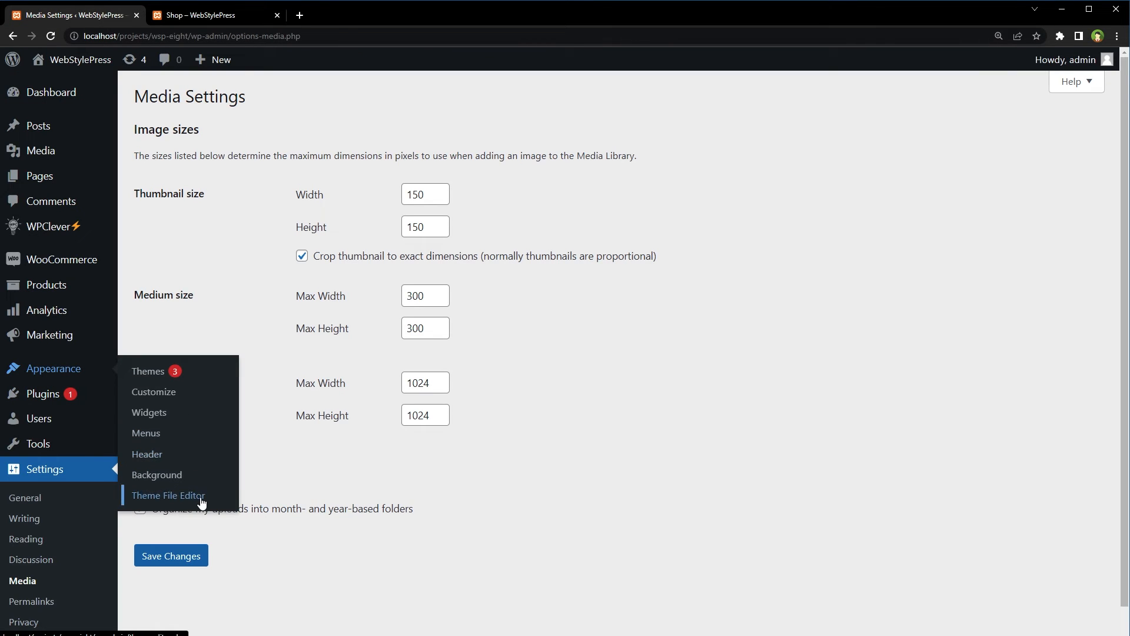
- Open the wsp2 theme's functions.php in the Theme File Editor
click(168, 495)
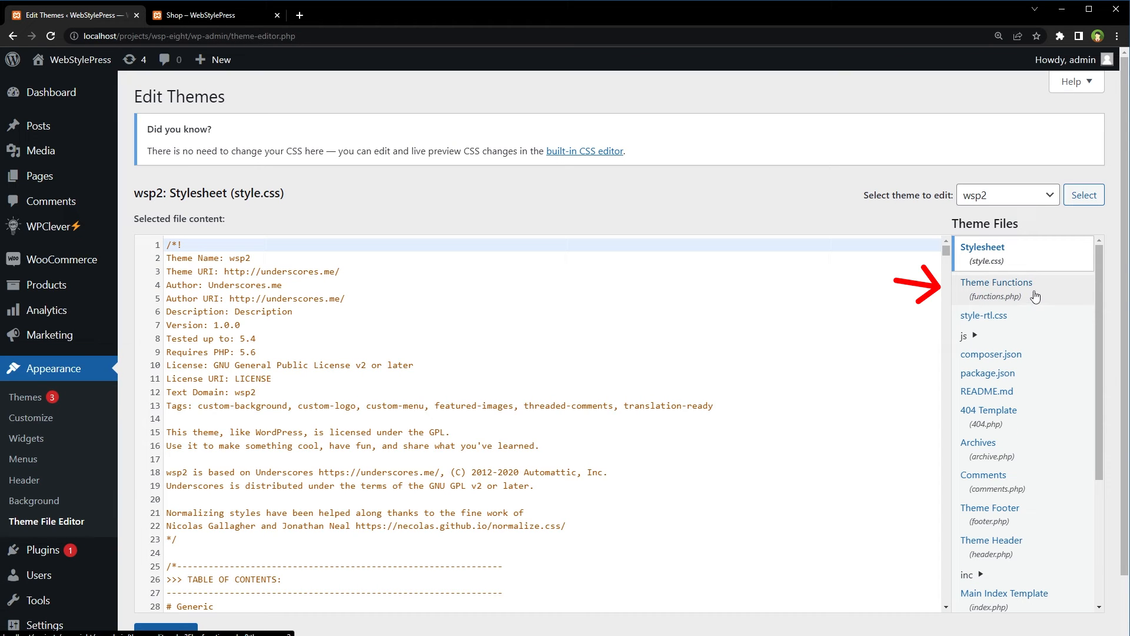
click(997, 288)
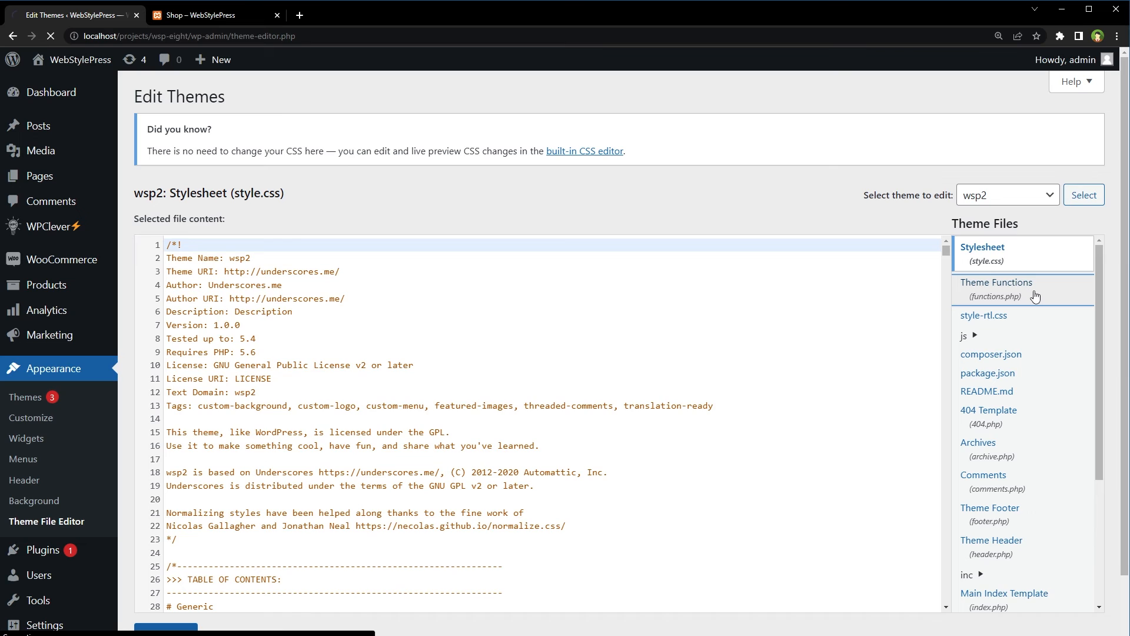
click(996, 289)
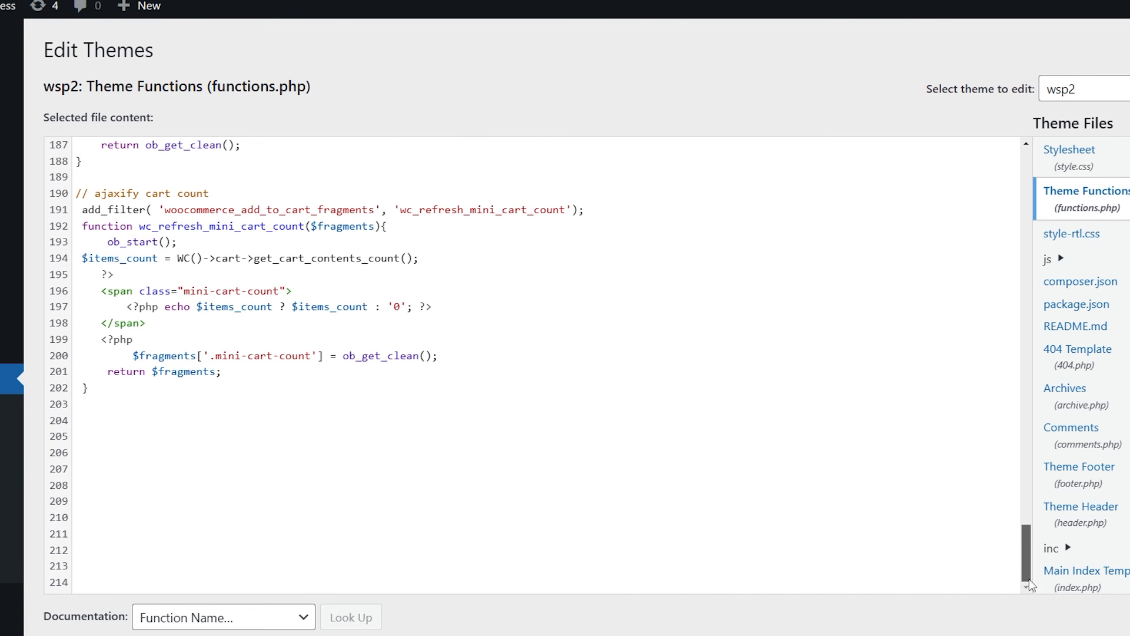
- Append the custom_loop_product_thumbnail function using the medium size to functions.php and save
click(199, 435)
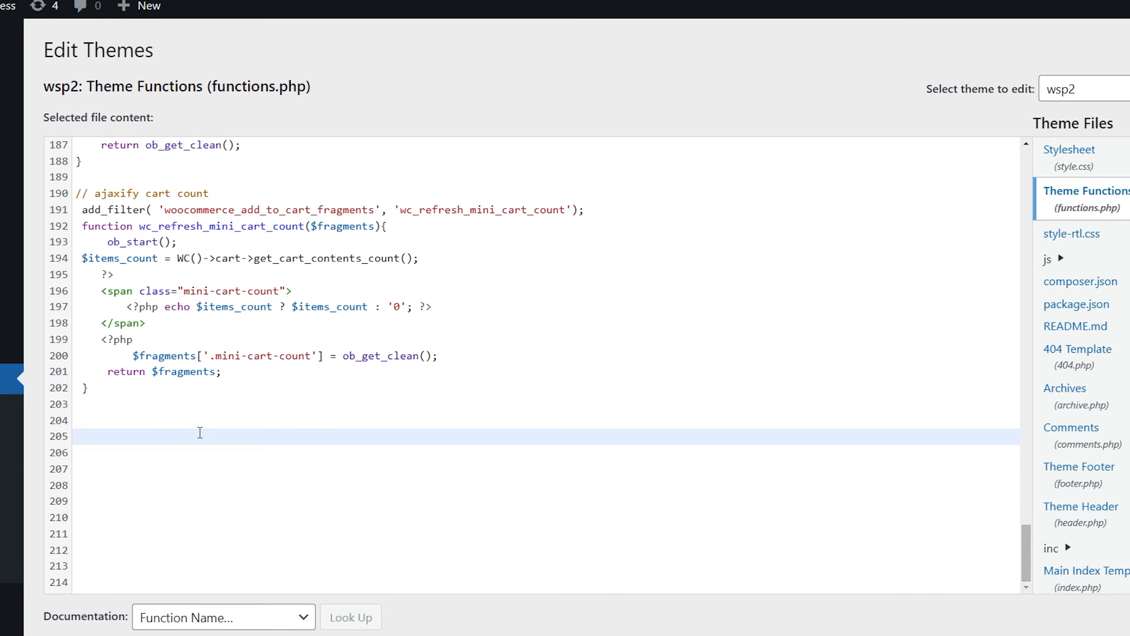
text(remove_action( 'woocommerce_before_shop_loop_item_title', 'woocommerce_template_loop_product_thumbnail', 10 );)
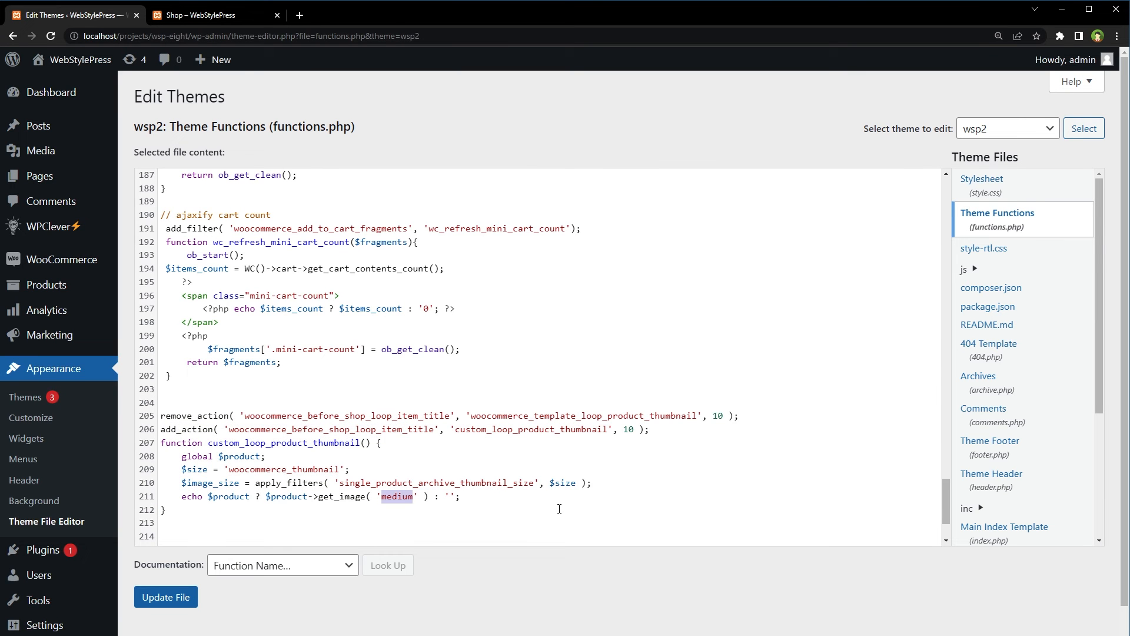
mouse_move(357, 502)
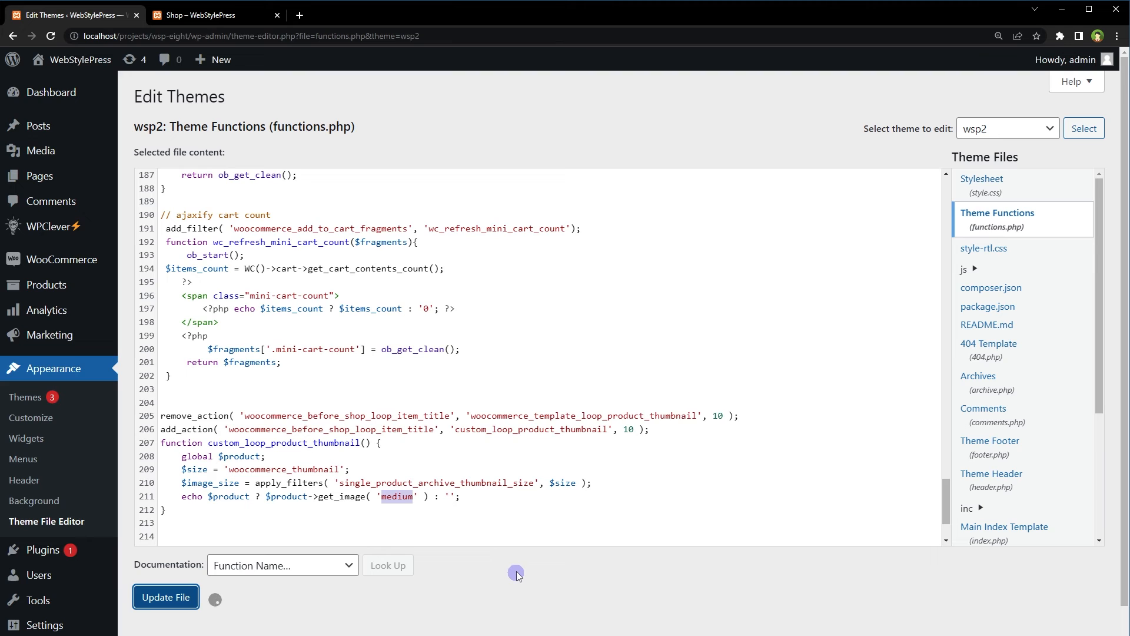
click(166, 597)
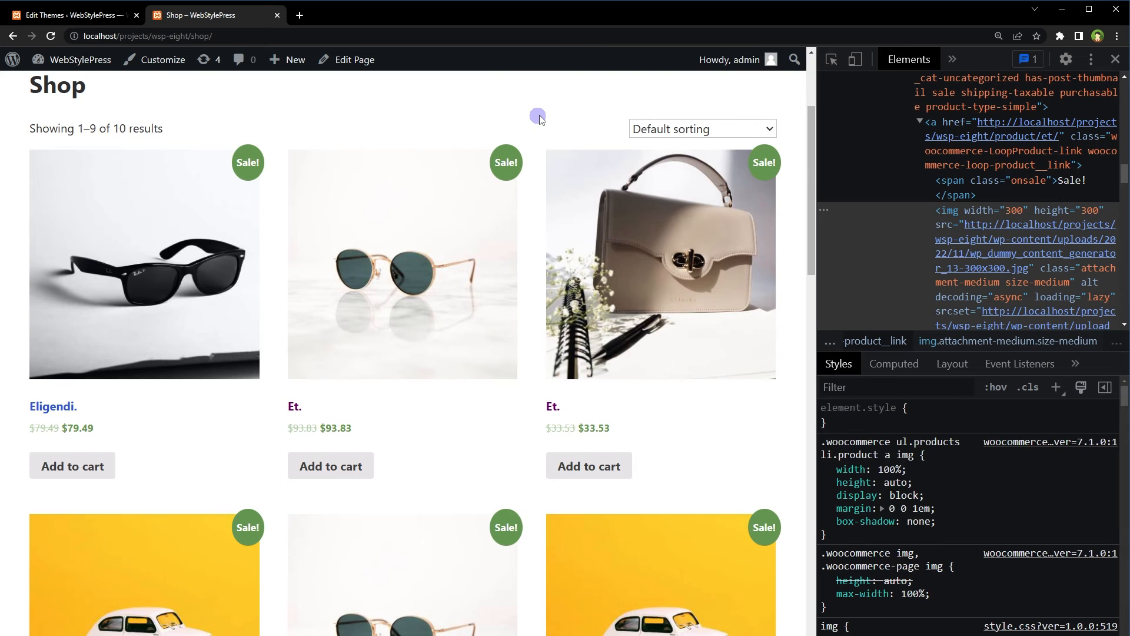
mouse_move(436, 299)
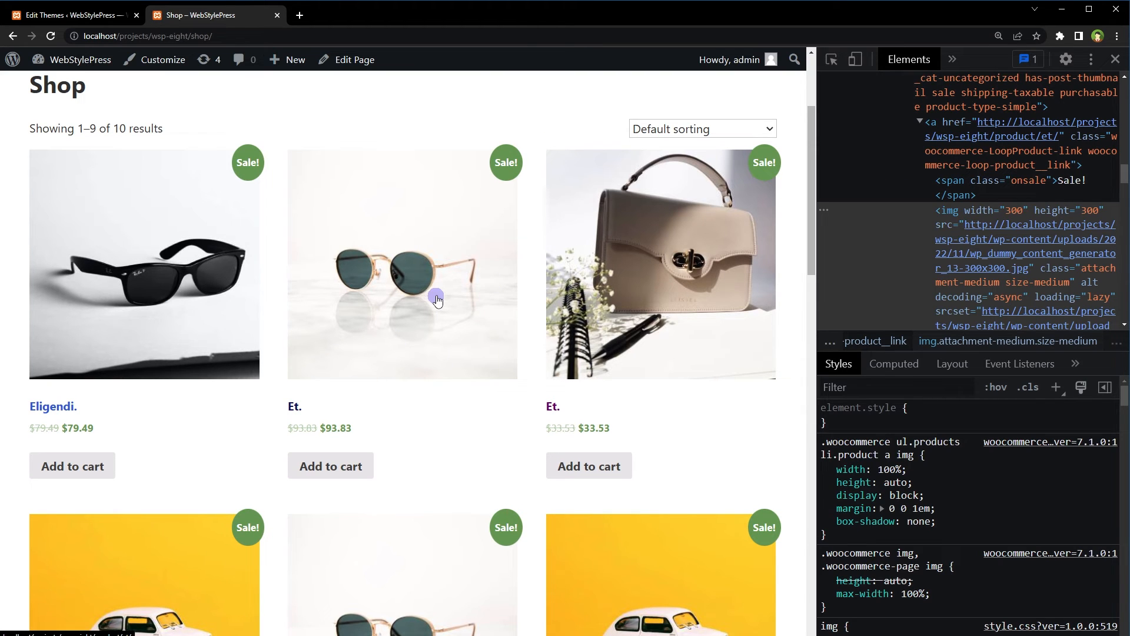
mouse_move(1010, 217)
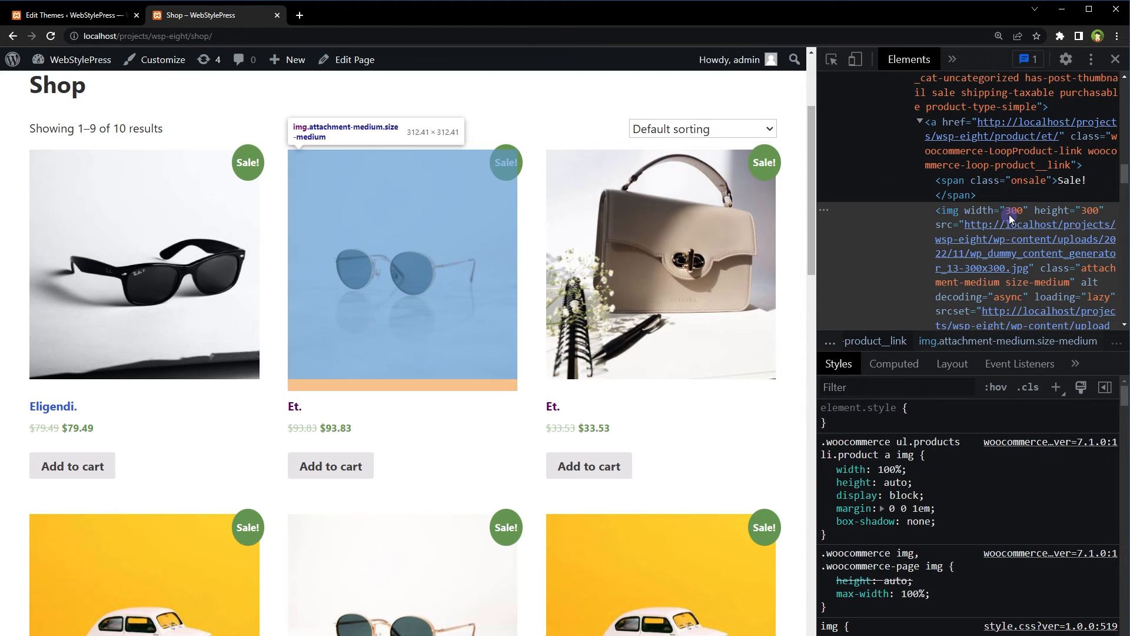
mouse_move(1016, 224)
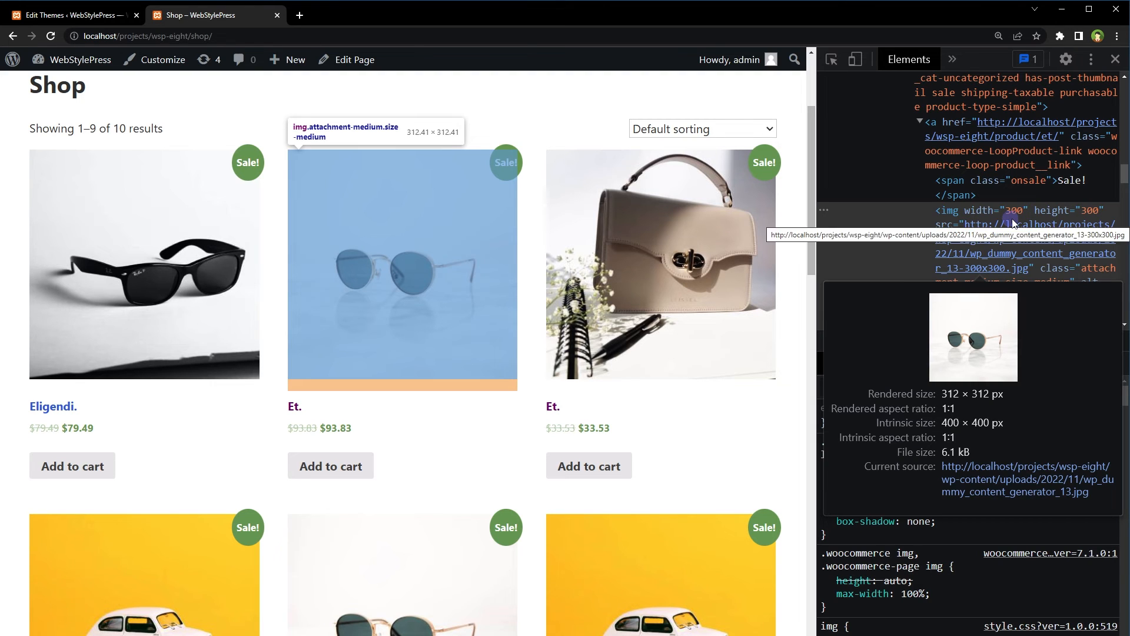
- Go back to the theme editor's functions.php after confirming the medium image source
click(1012, 210)
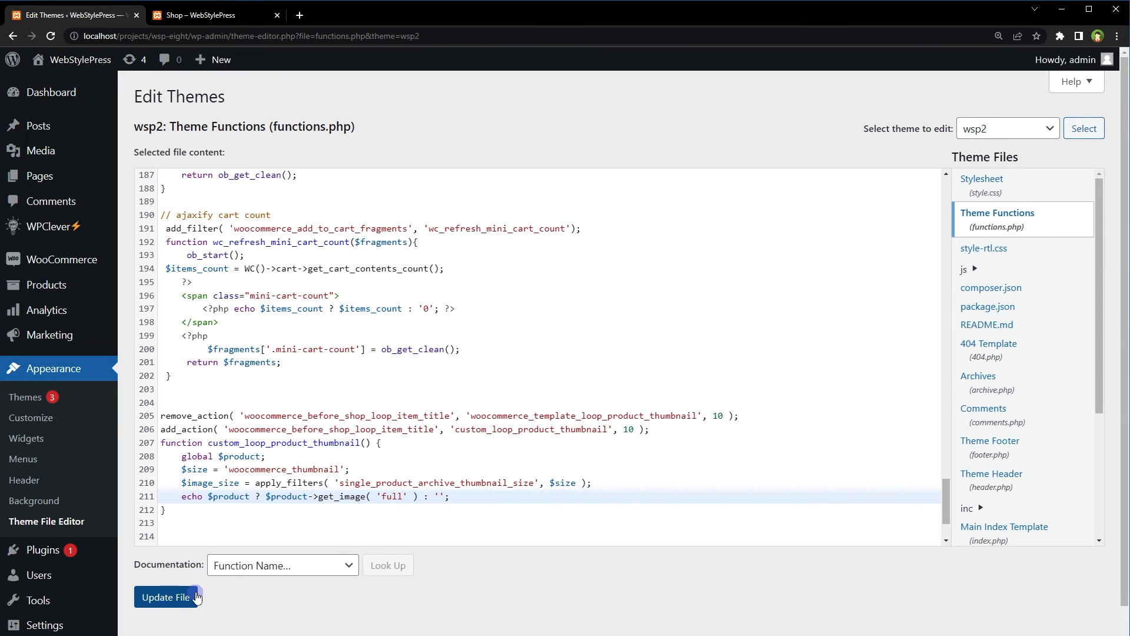
- Save functions.php with get_image( 'full' ) replacing get_image( 'medium' )
click(166, 597)
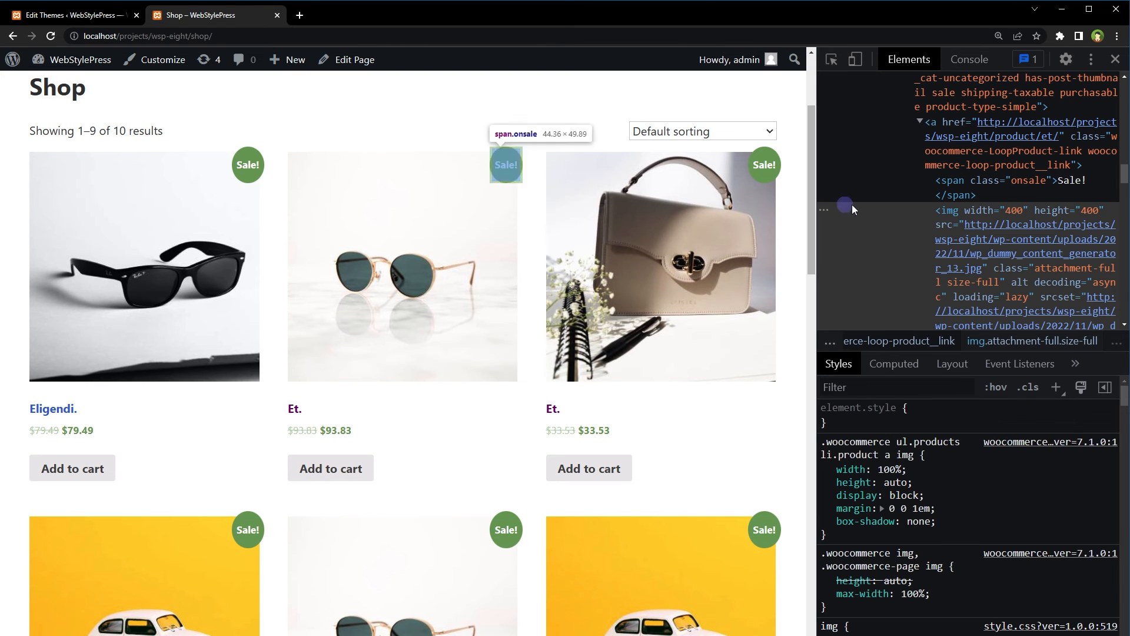
mouse_move(1020, 218)
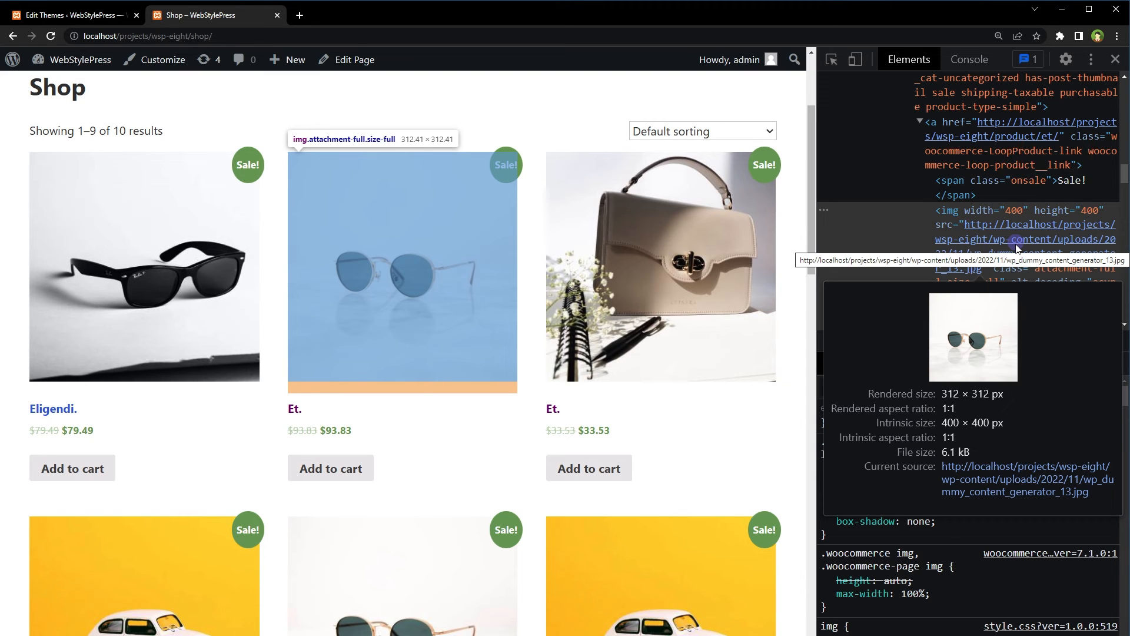
- Scroll down the Shop page to view the sharp full-size product images
scroll(down, 3)
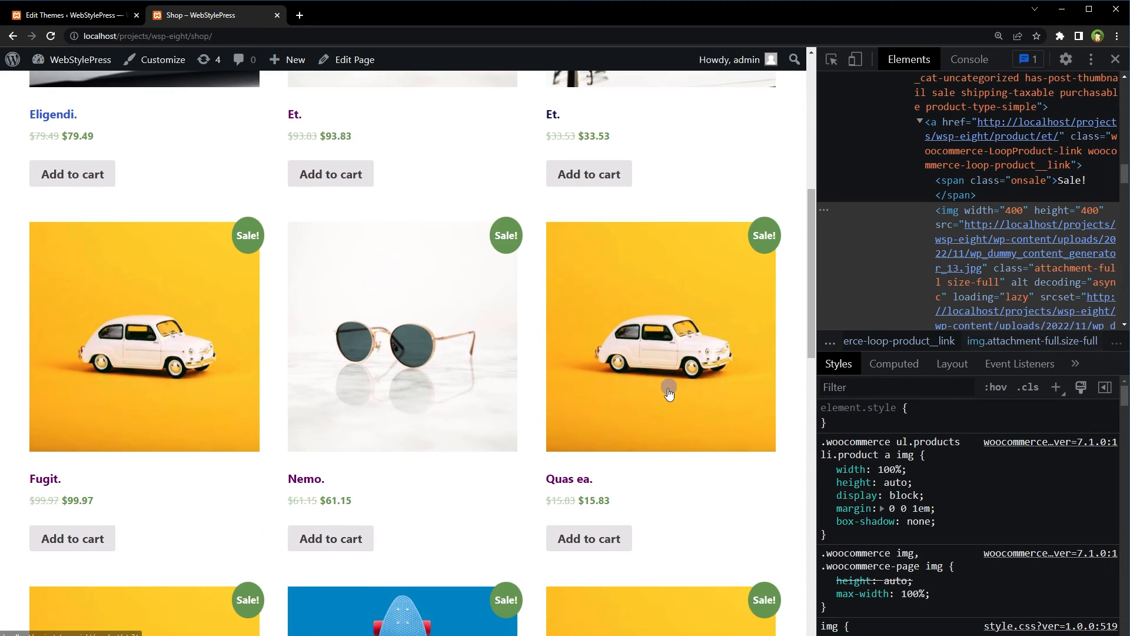